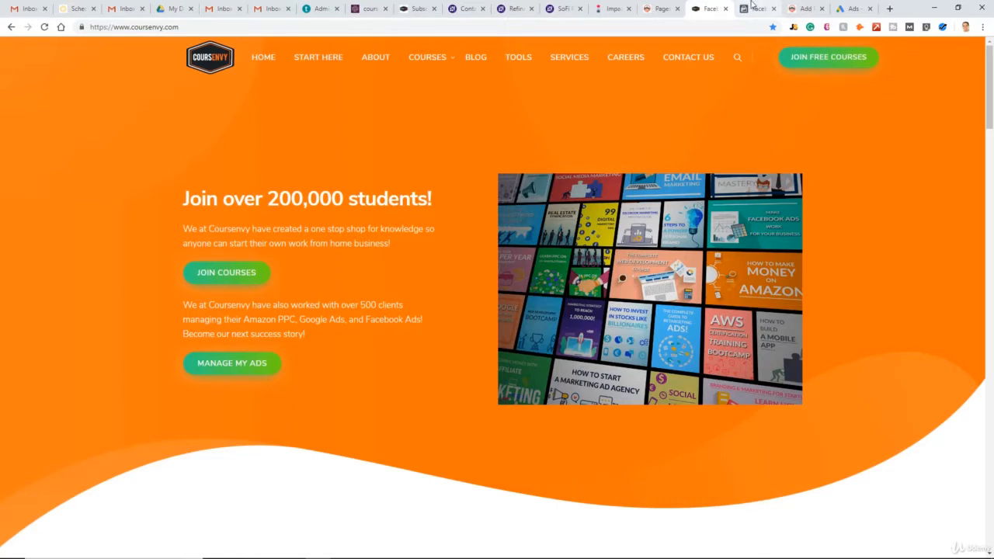
Navigate to the Pixels data sources page in Events Manager, which shows no pixel yet.
{"action": "left_click", "coordinate": [757, 9]}
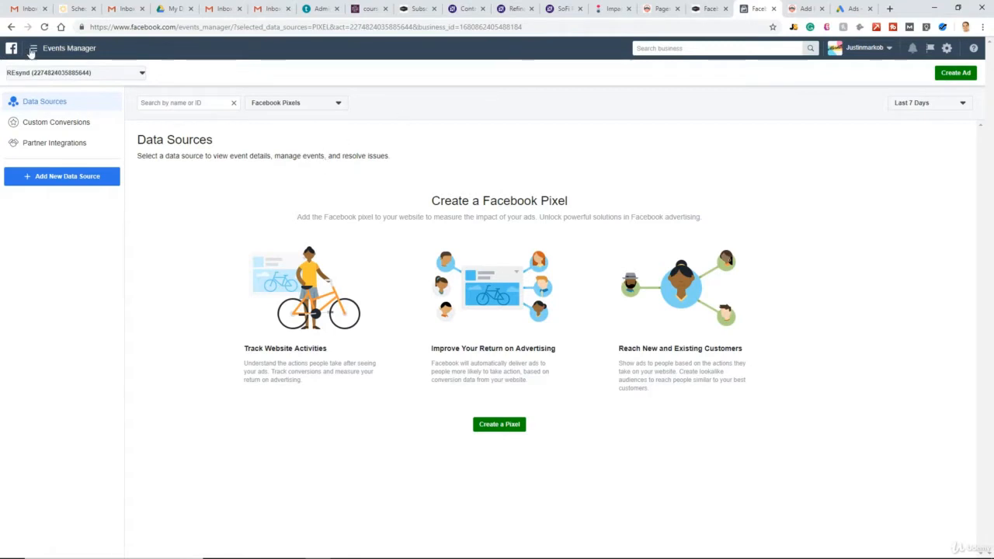
{"action": "left_click", "coordinate": [33, 47]}
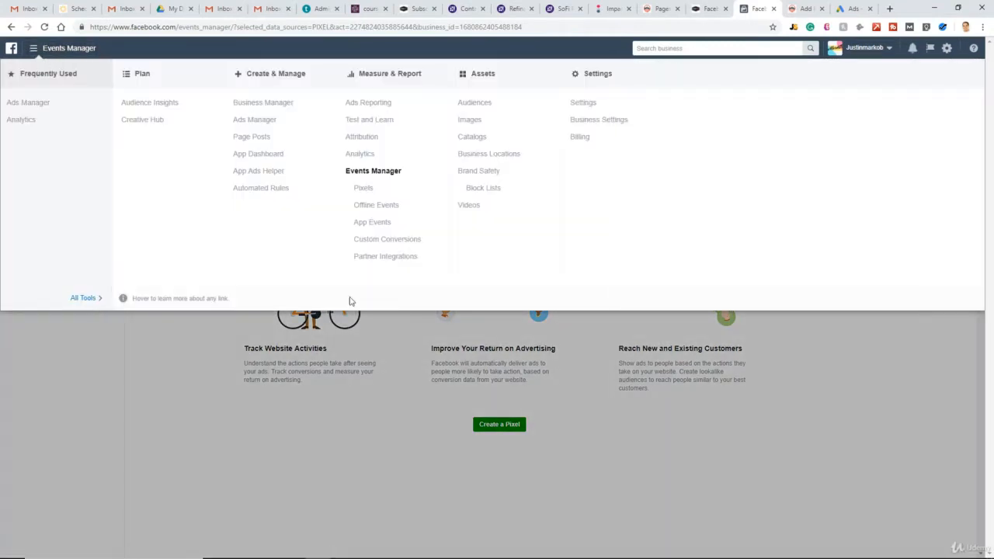
{"action": "mouse_move", "coordinate": [362, 187]}
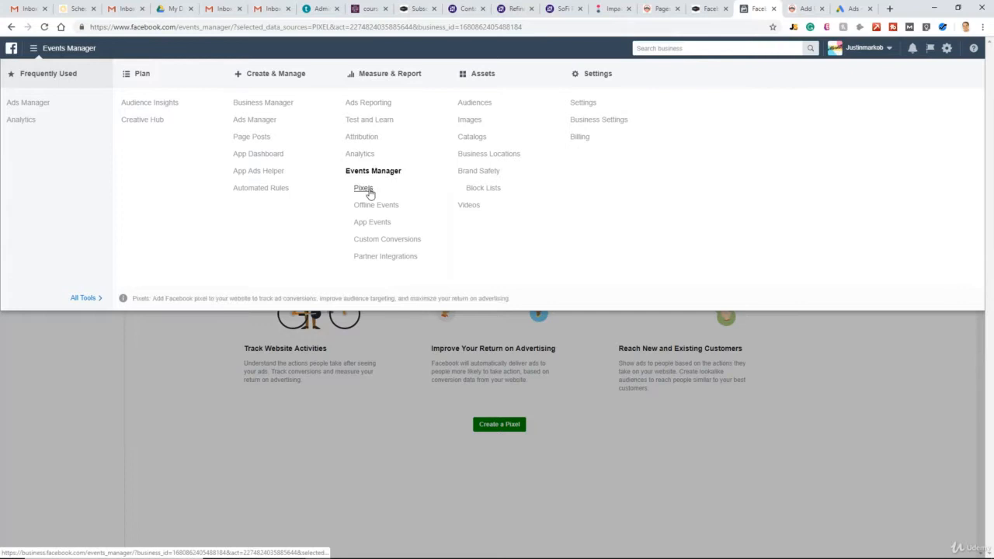
{"action": "left_click", "coordinate": [363, 187]}
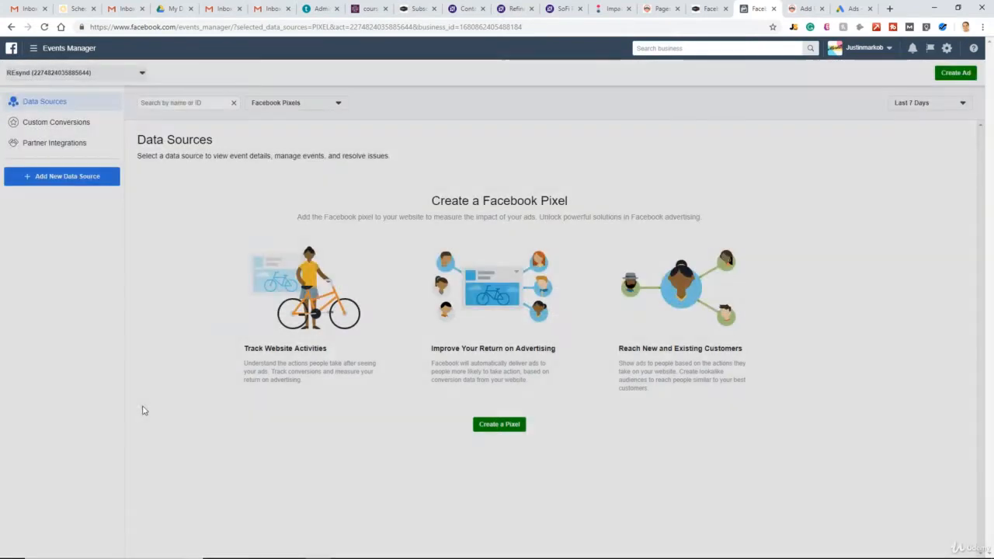
{"action": "mouse_move", "coordinate": [133, 268]}
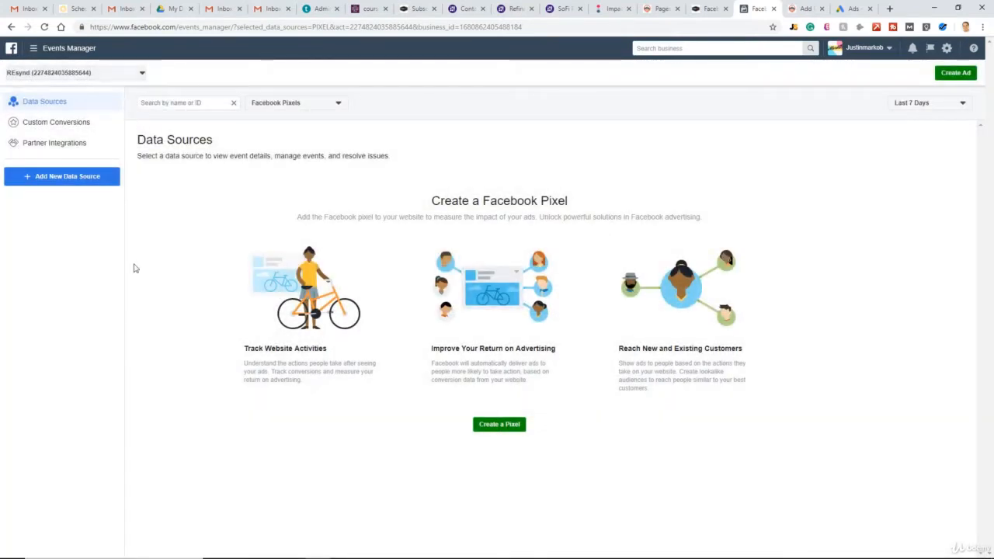
{"action": "mouse_move", "coordinate": [183, 187]}
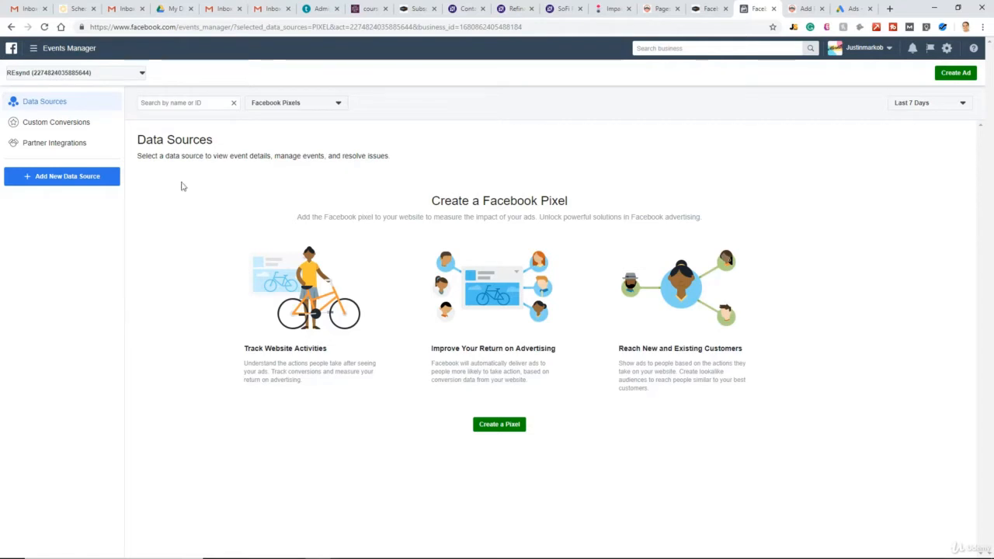
{"action": "mouse_move", "coordinate": [166, 84]}
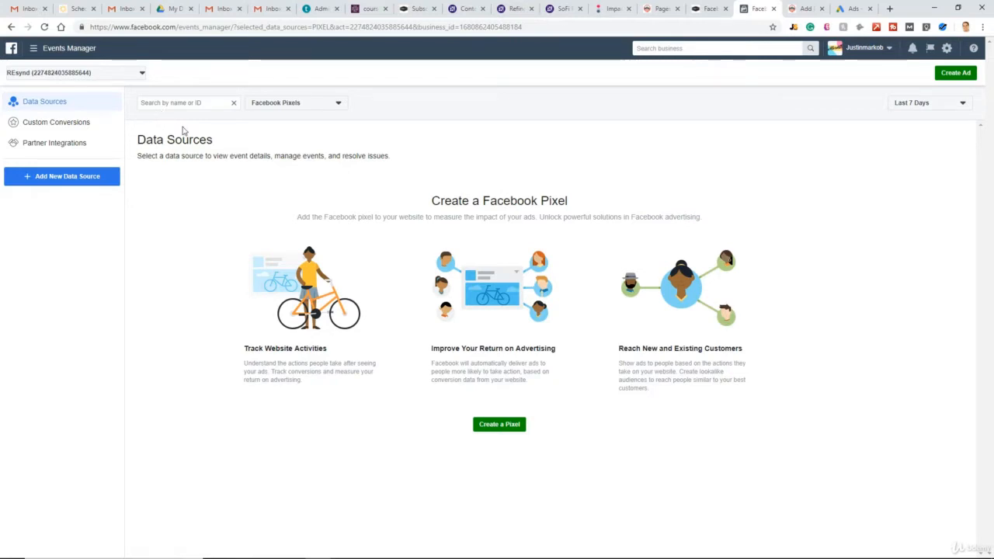
{"action": "mouse_move", "coordinate": [499, 253]}
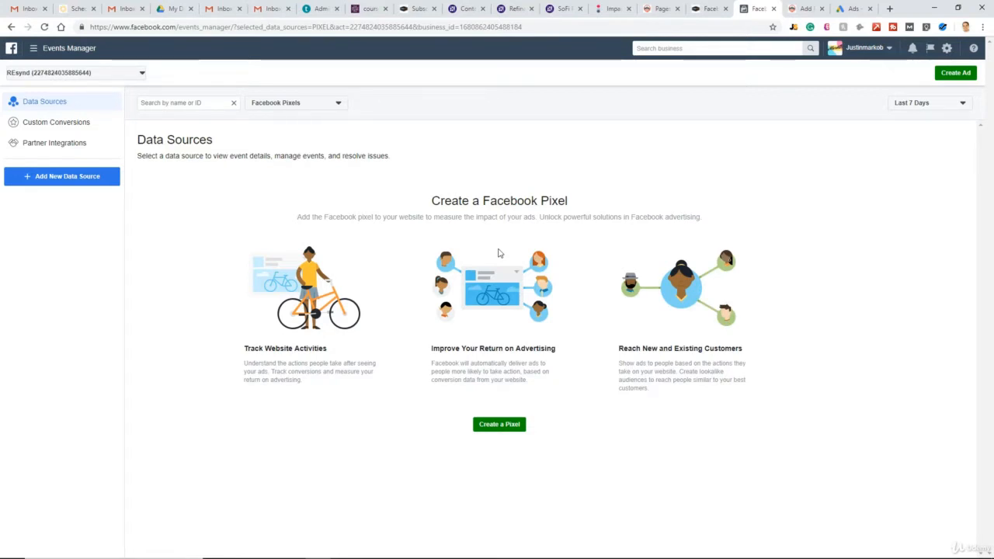
{"action": "mouse_move", "coordinate": [441, 253]}
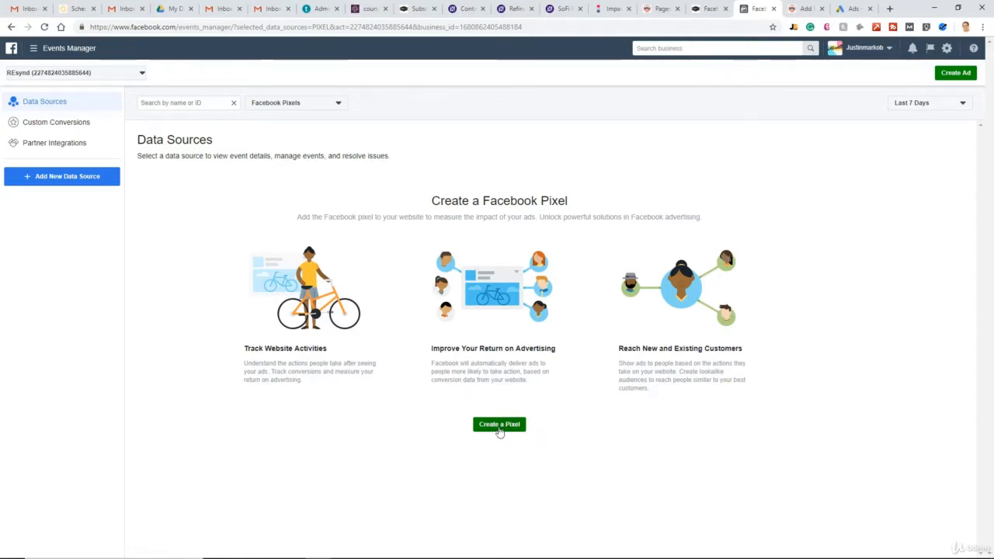
Create a new pixel with the resynd.co address copied from the WordPress tab as its Website URL.
{"action": "left_click", "coordinate": [500, 423]}
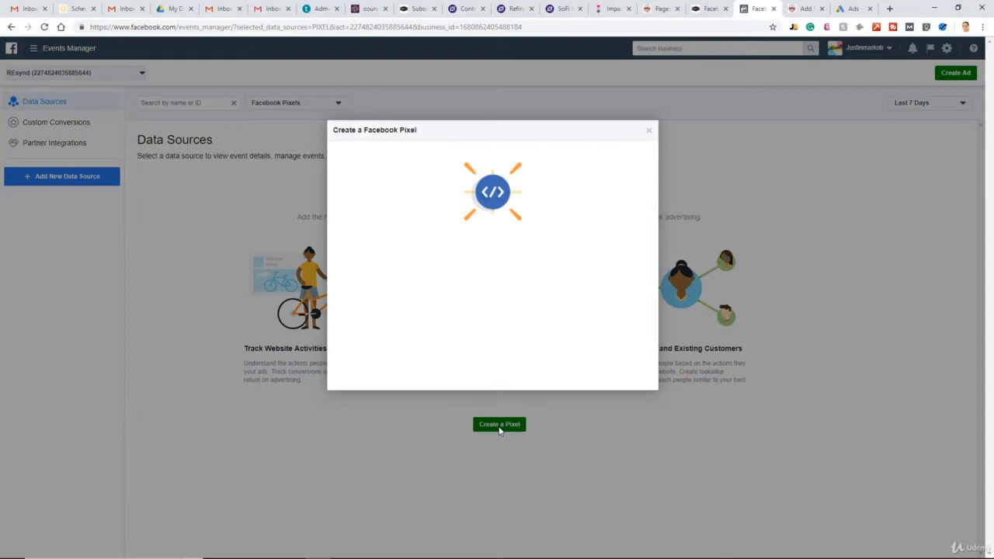
{"action": "left_click", "coordinate": [499, 424]}
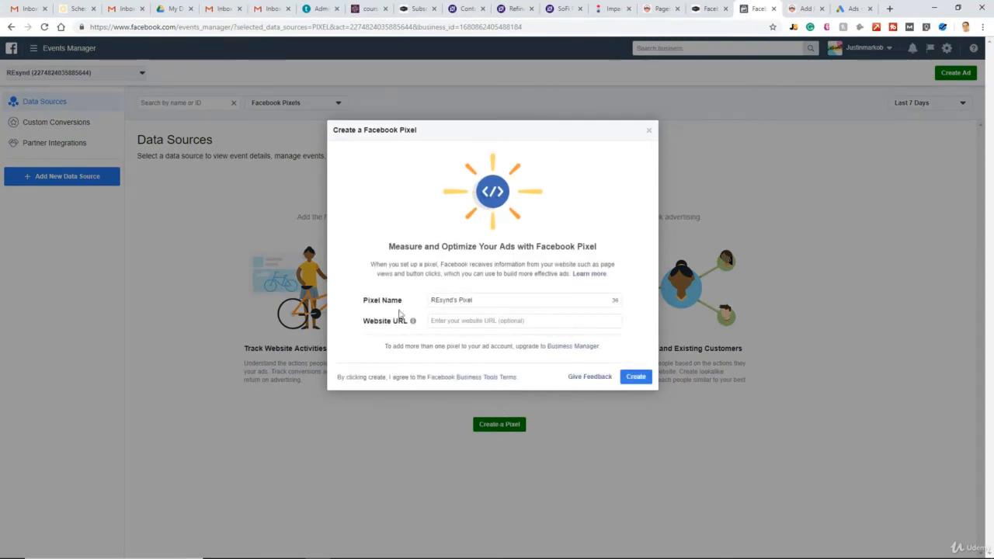
{"action": "left_click", "coordinate": [524, 319]}
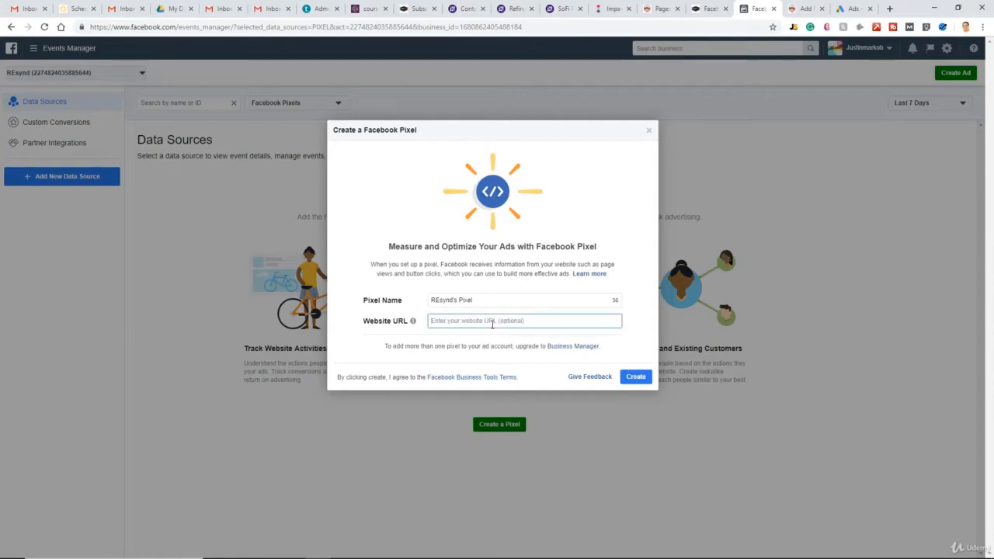
{"action": "left_click", "coordinate": [806, 8]}
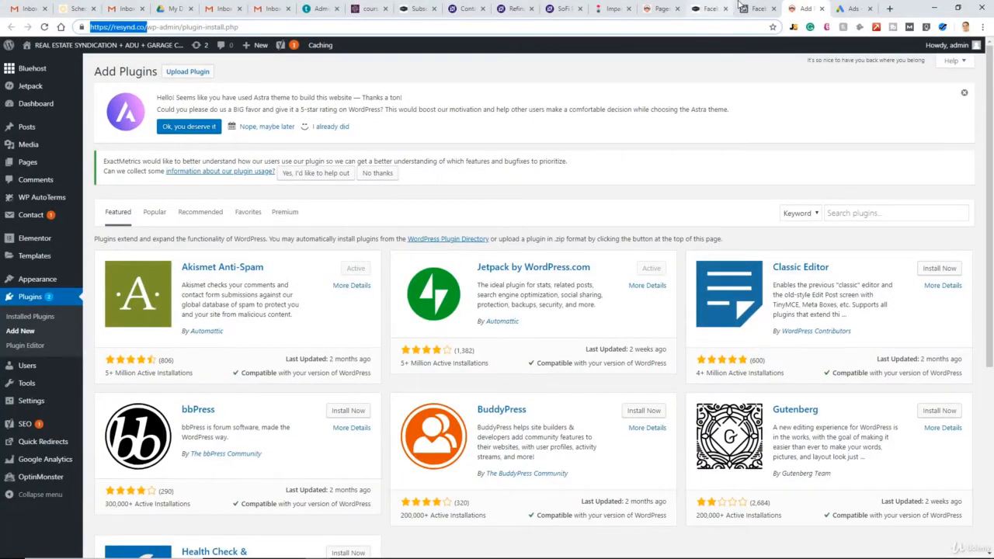
{"action": "left_click", "coordinate": [757, 9]}
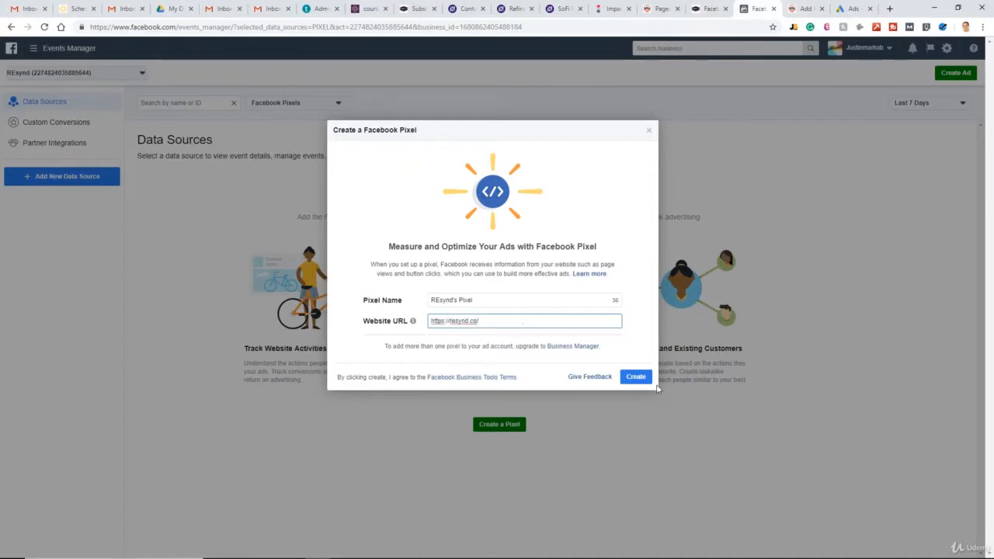
{"action": "left_click", "coordinate": [635, 376]}
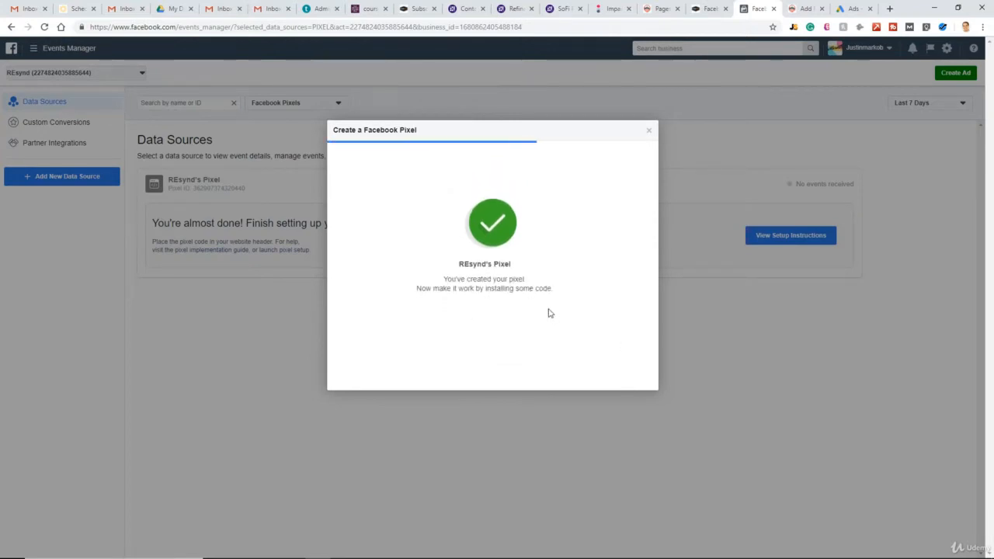
{"action": "mouse_move", "coordinate": [553, 309]}
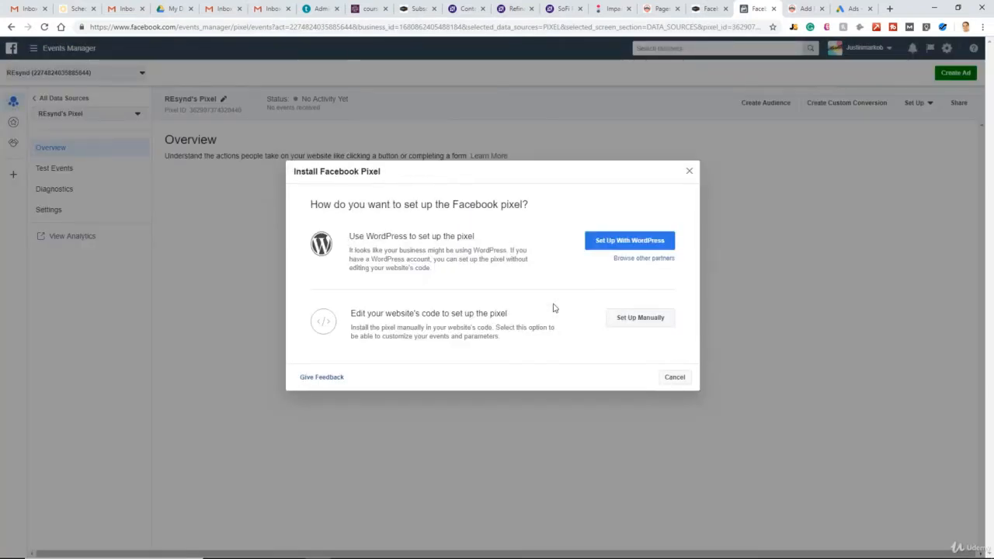
{"action": "mouse_move", "coordinate": [668, 214]}
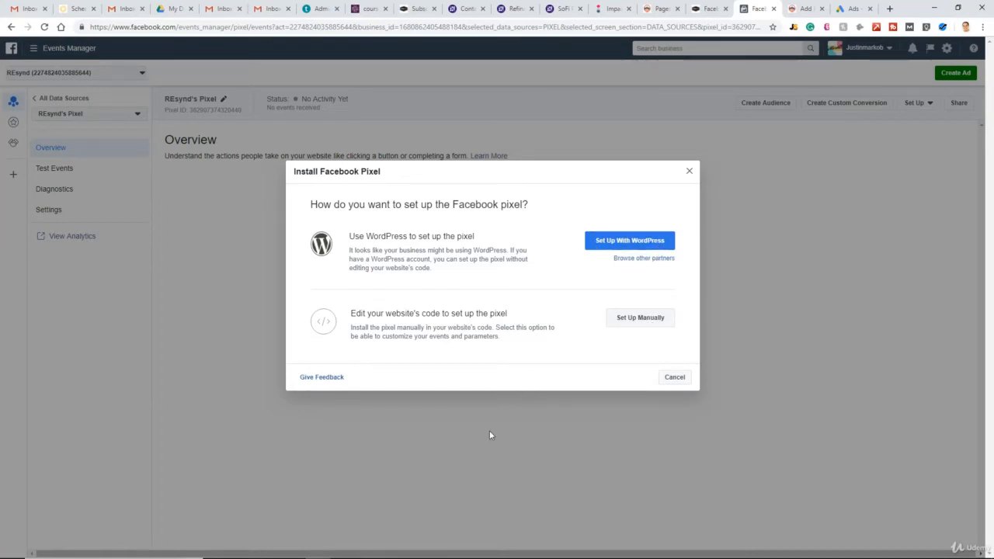
{"action": "mouse_move", "coordinate": [532, 358]}
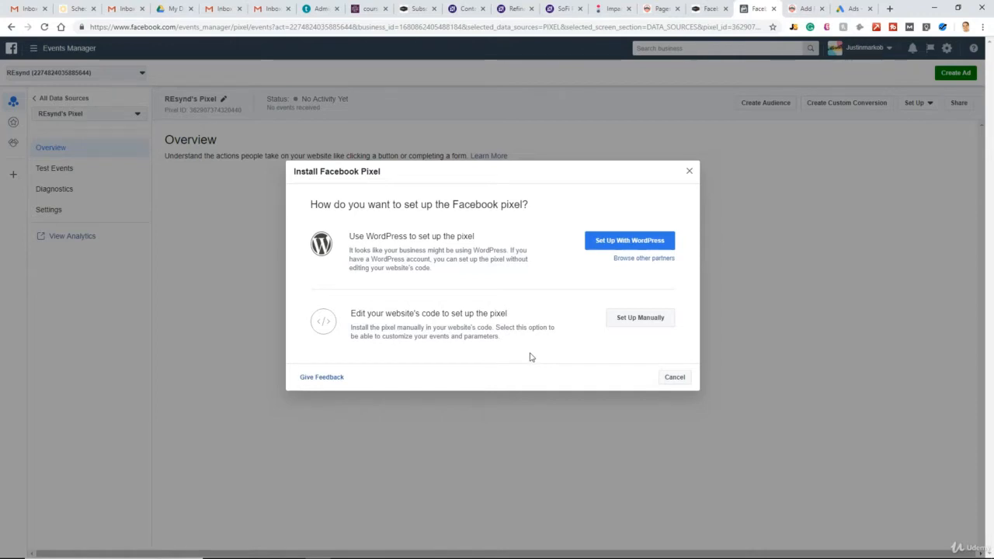
{"action": "mouse_move", "coordinate": [688, 171]}
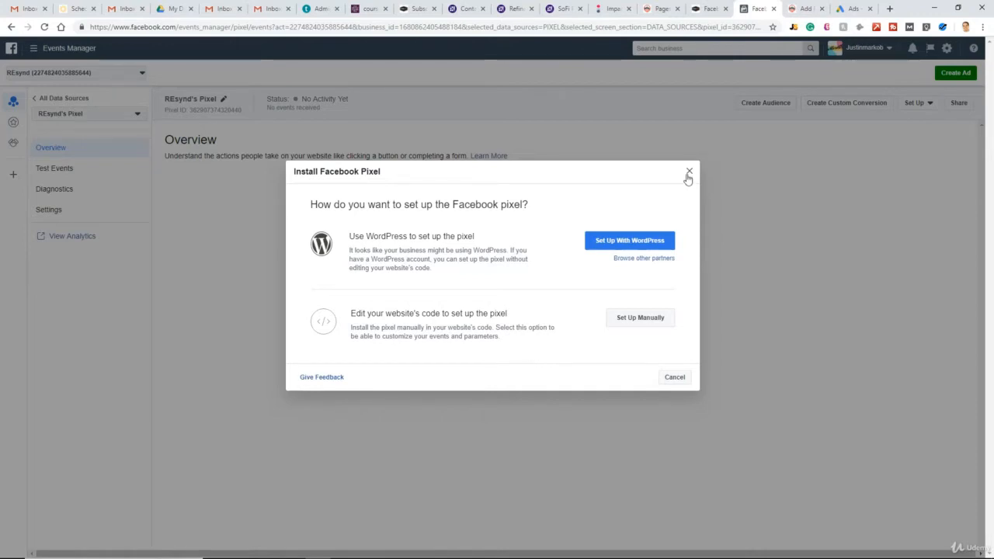
Reach the Browse other partners list of platforms for installing REsynd's Pixel.
{"action": "left_click", "coordinate": [688, 171]}
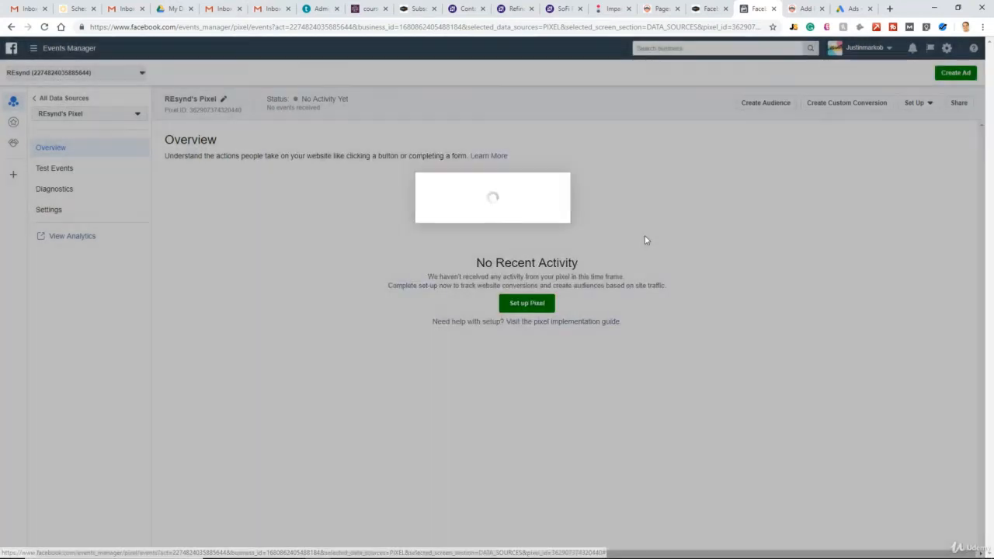
{"action": "left_click", "coordinate": [526, 303]}
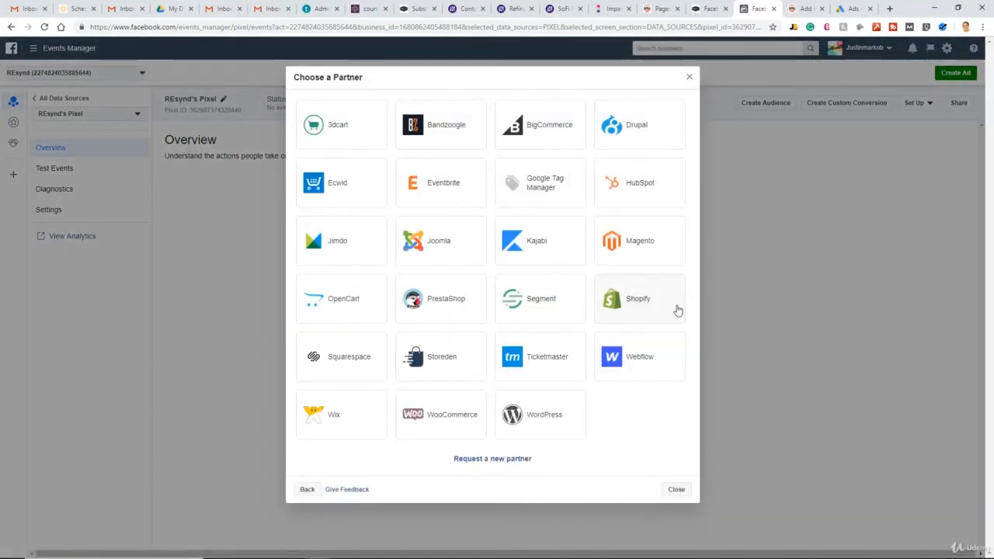
{"action": "mouse_move", "coordinate": [342, 368]}
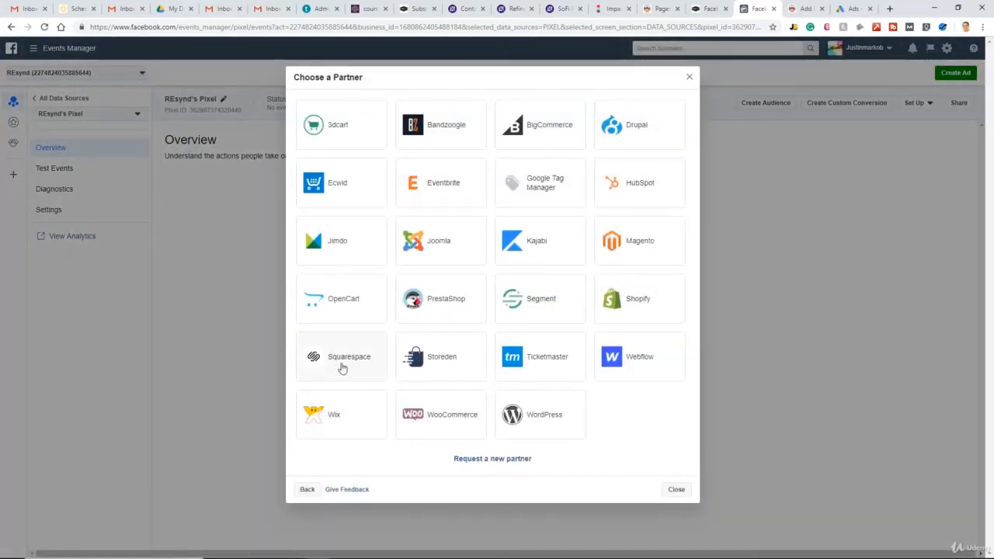
{"action": "mouse_move", "coordinate": [554, 421]}
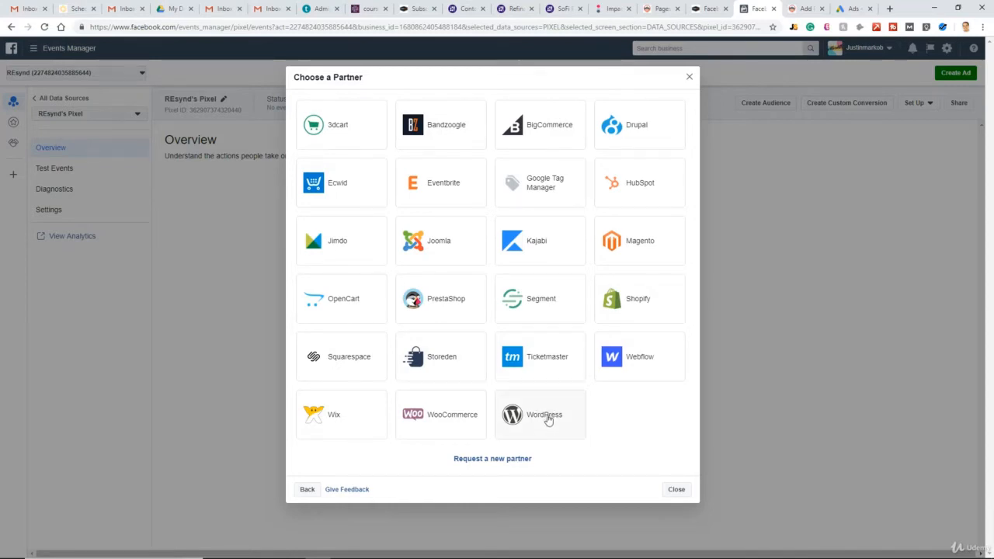
{"action": "mouse_move", "coordinate": [382, 186]}
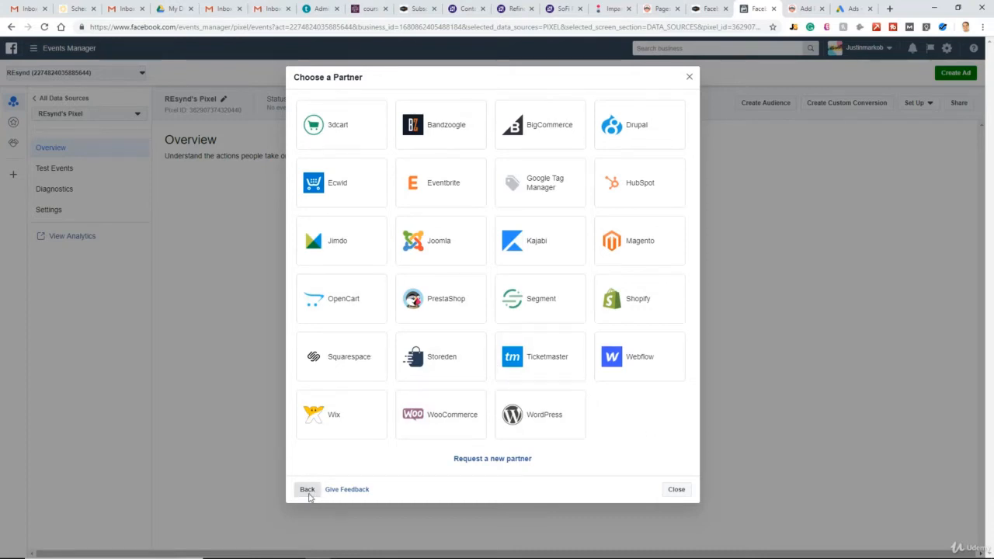
{"action": "left_click", "coordinate": [307, 489]}
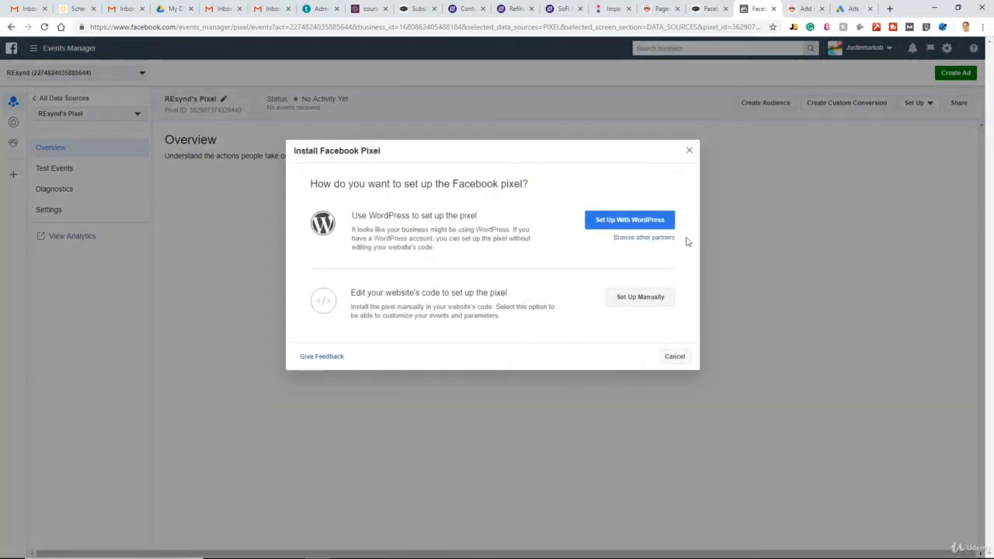
{"action": "left_click", "coordinate": [643, 236]}
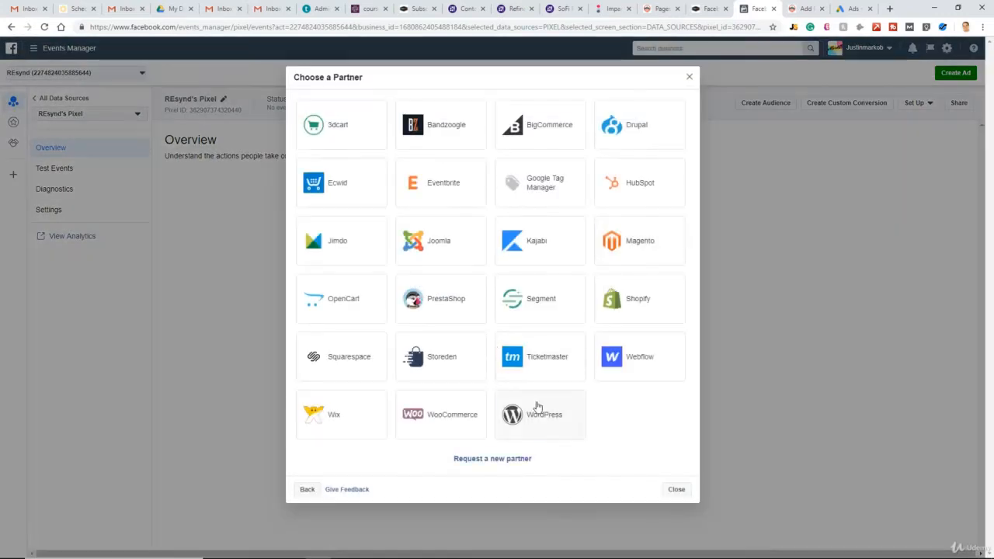
Choose WordPress as the partner and download the Facebook Pixel plugin .zip.
{"action": "left_click", "coordinate": [539, 414]}
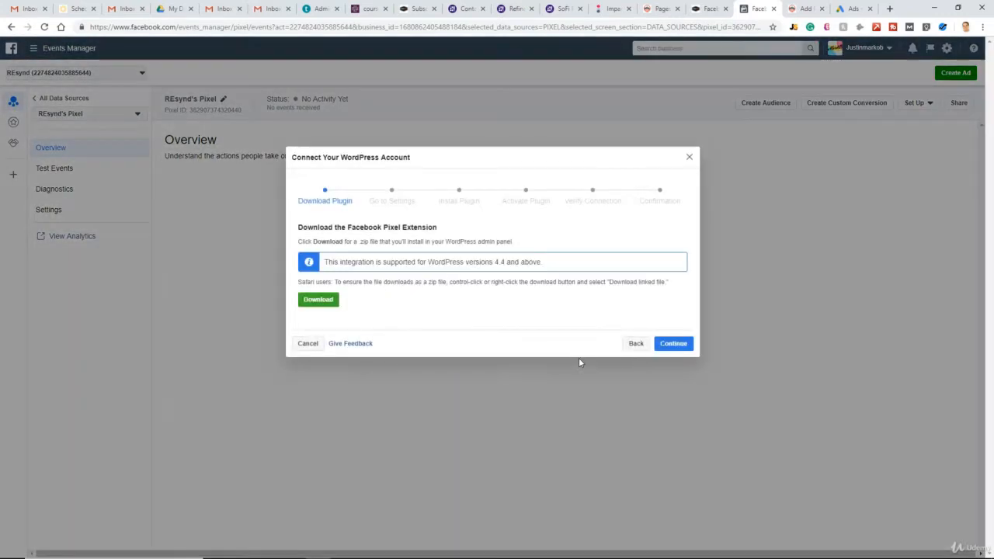
{"action": "mouse_move", "coordinate": [454, 328]}
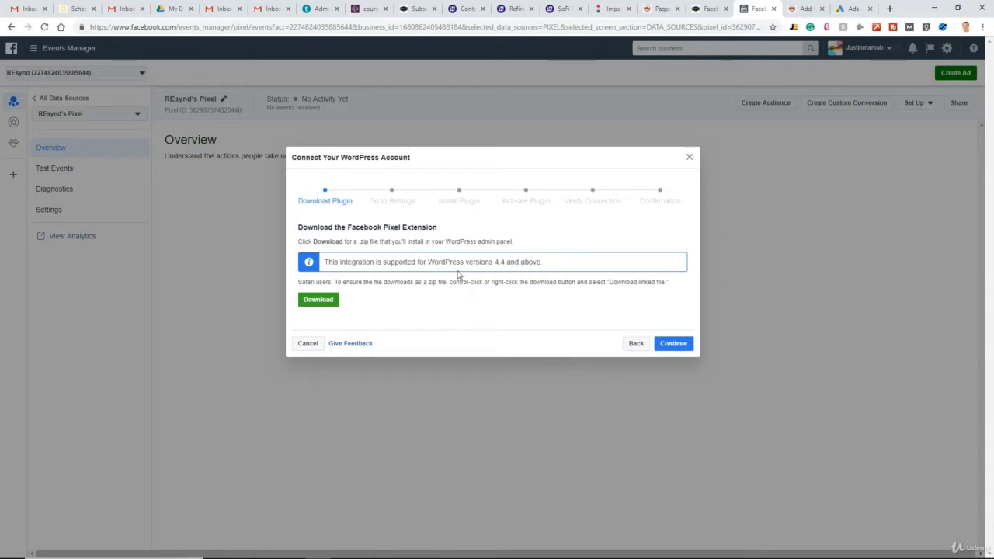
{"action": "mouse_move", "coordinate": [248, 109]}
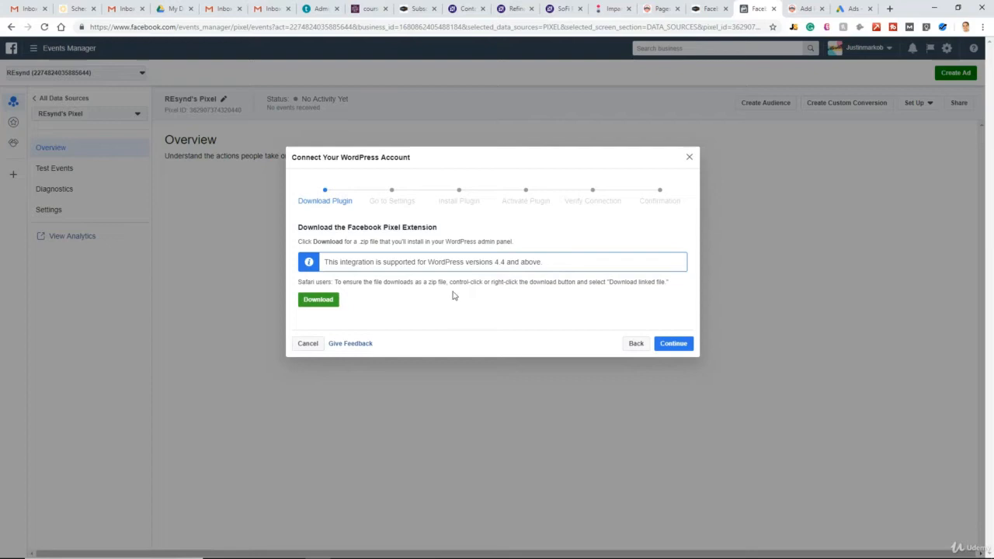
{"action": "mouse_move", "coordinate": [437, 272]}
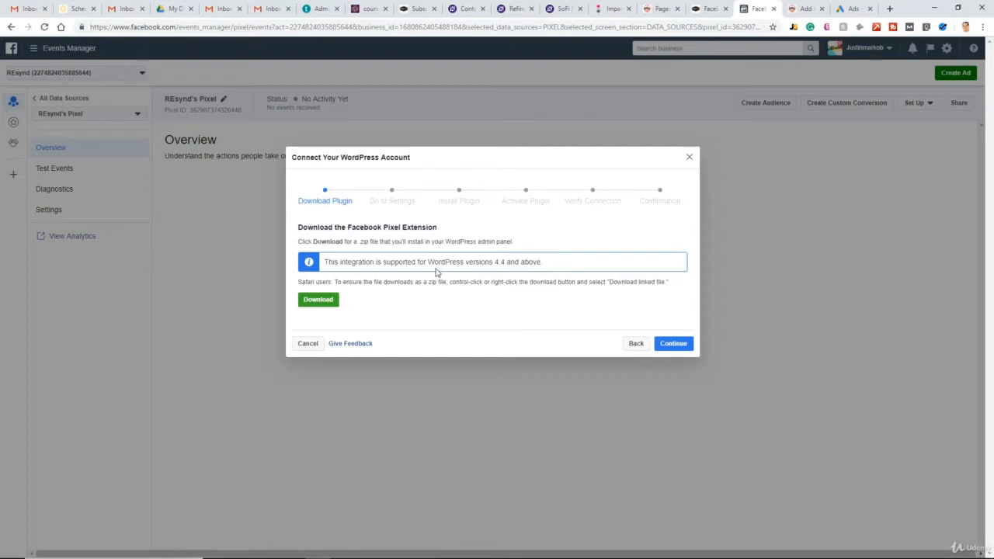
{"action": "mouse_move", "coordinate": [439, 257]}
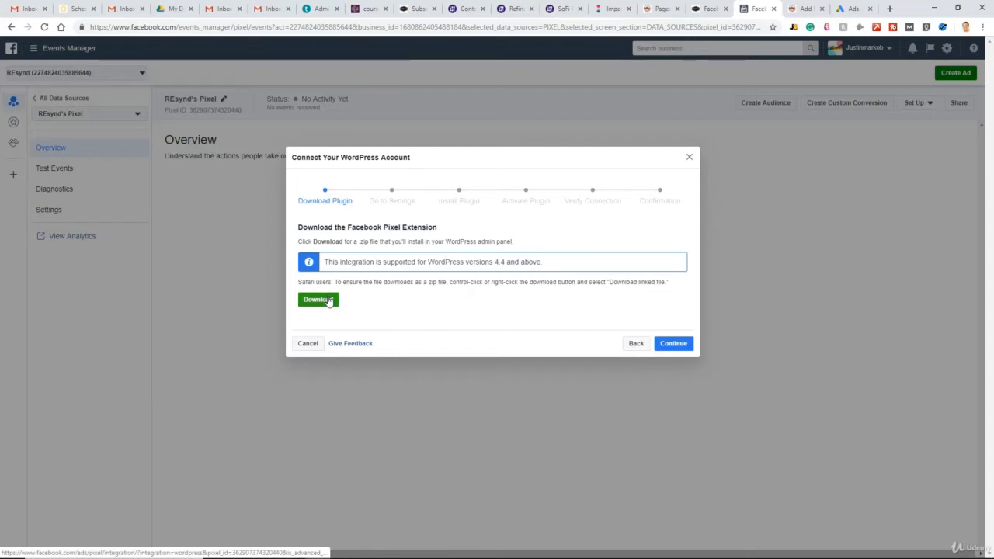
{"action": "left_click", "coordinate": [317, 299]}
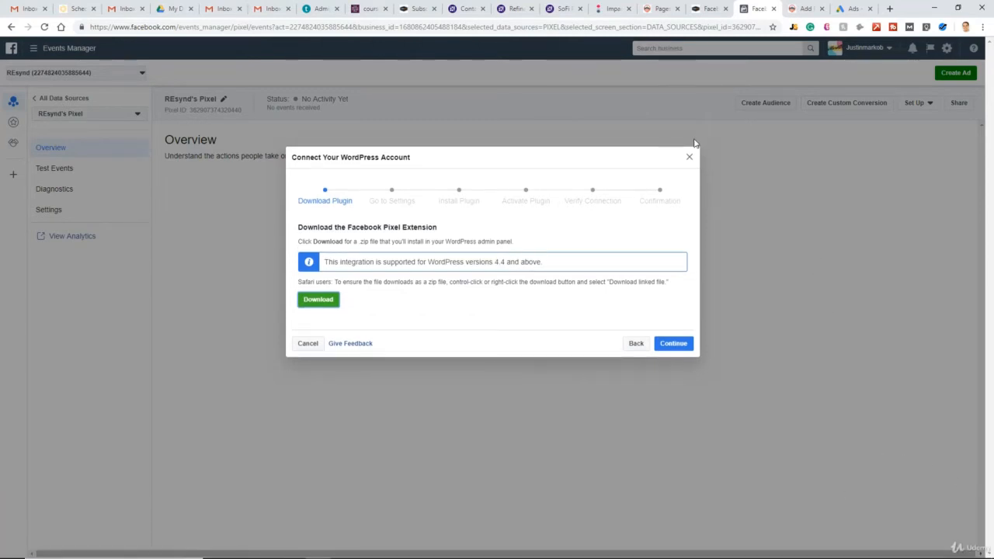
Upload the facebook-pixel zip on Plugins > Add New and run Install Now.
{"action": "left_click", "coordinate": [805, 9]}
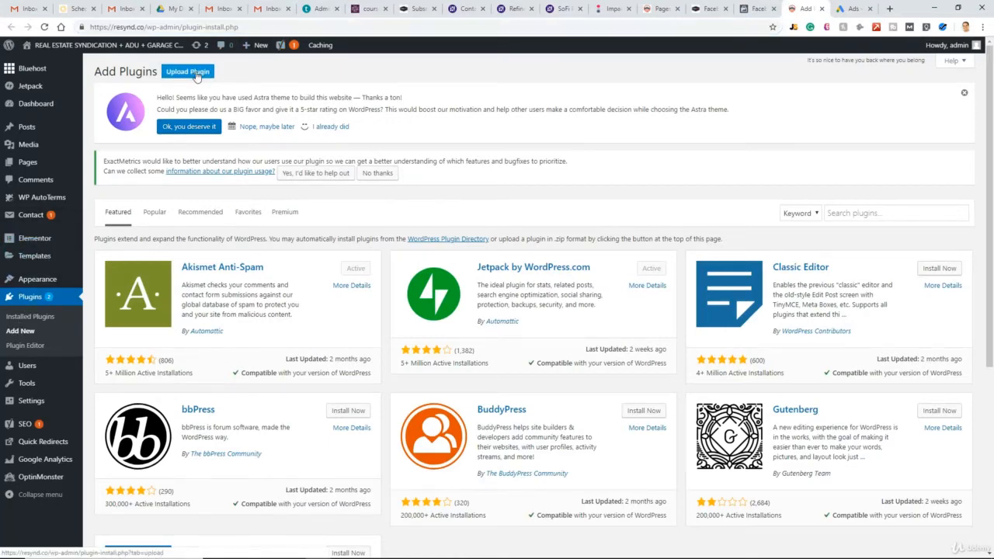
{"action": "left_click", "coordinate": [187, 71]}
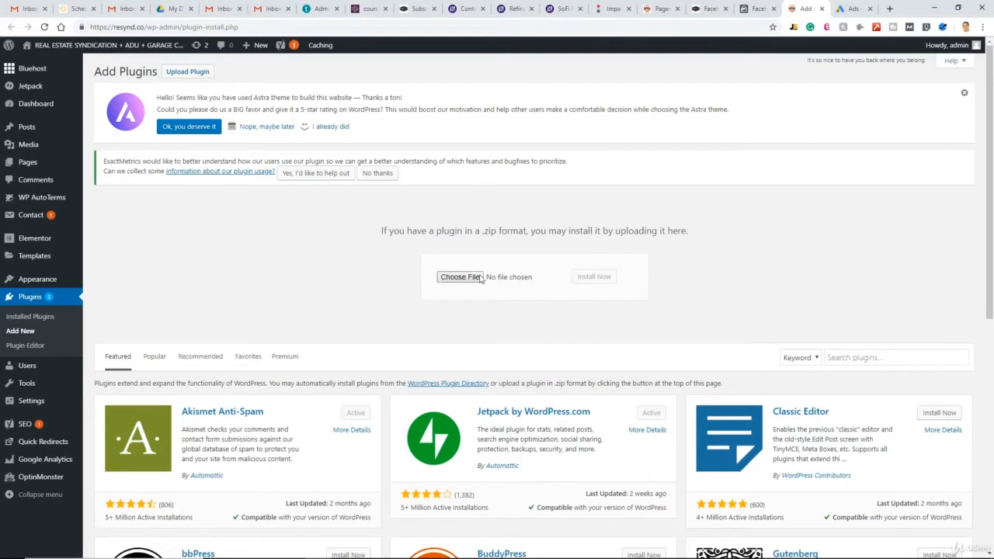
{"action": "mouse_move", "coordinate": [459, 276]}
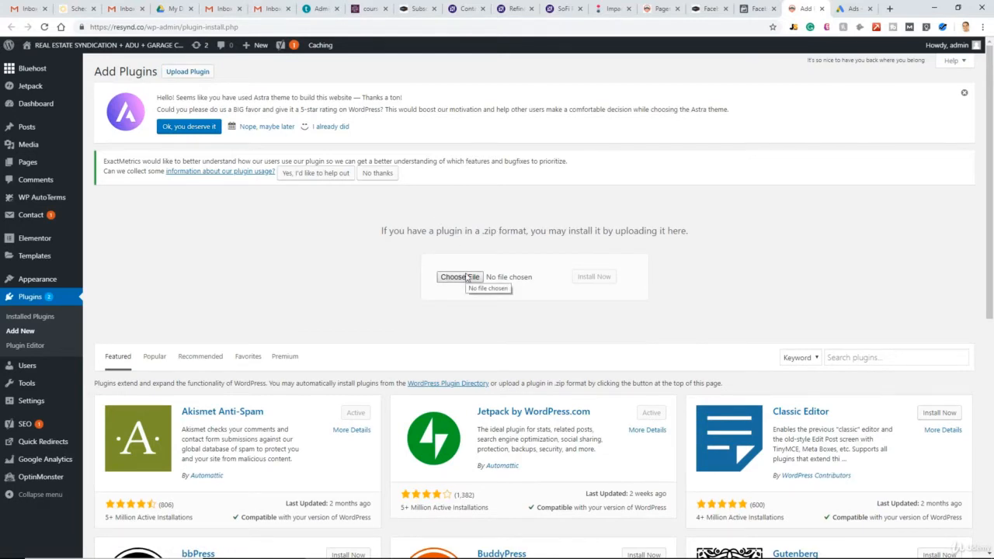
{"action": "left_click", "coordinate": [459, 276]}
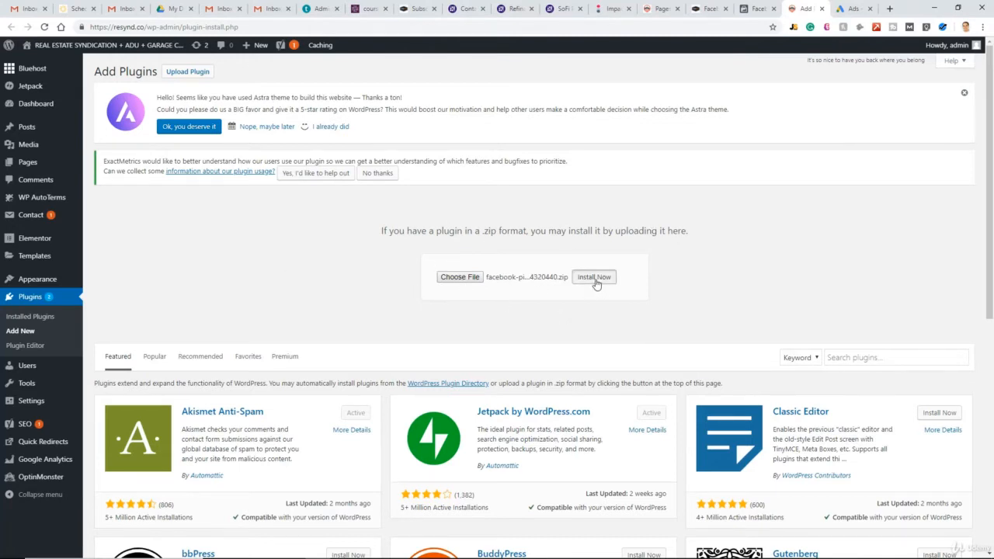
{"action": "left_click", "coordinate": [594, 276]}
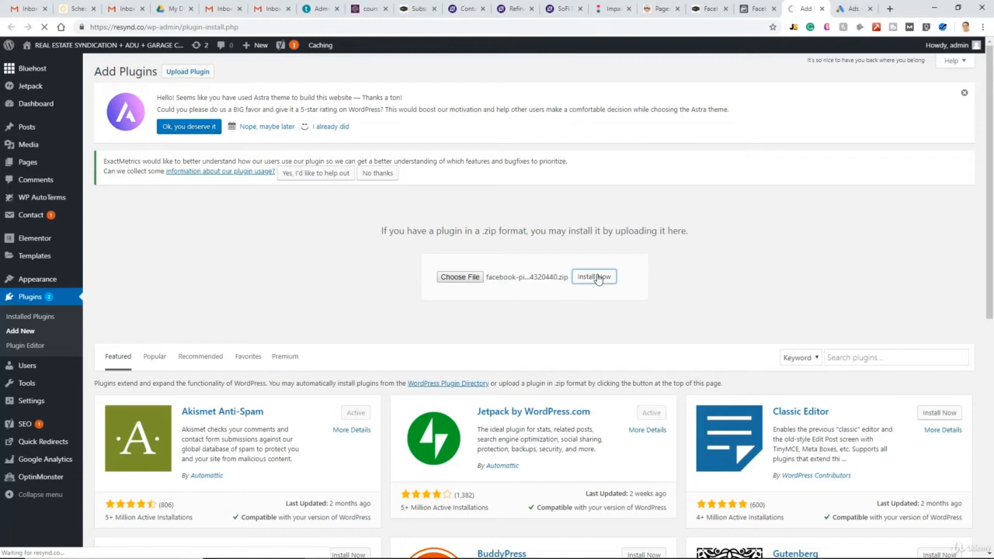
{"action": "left_click", "coordinate": [594, 277]}
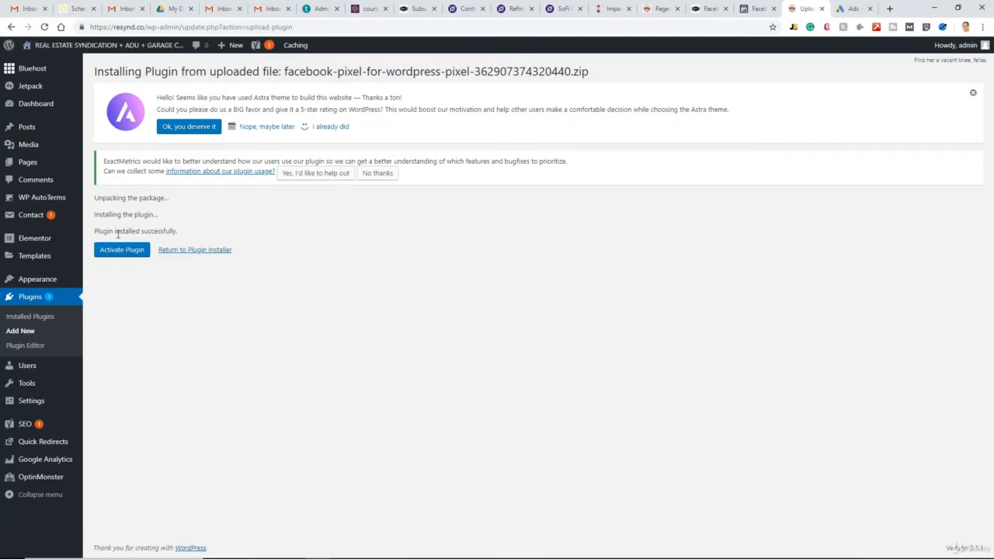
{"action": "left_click", "coordinate": [121, 249]}
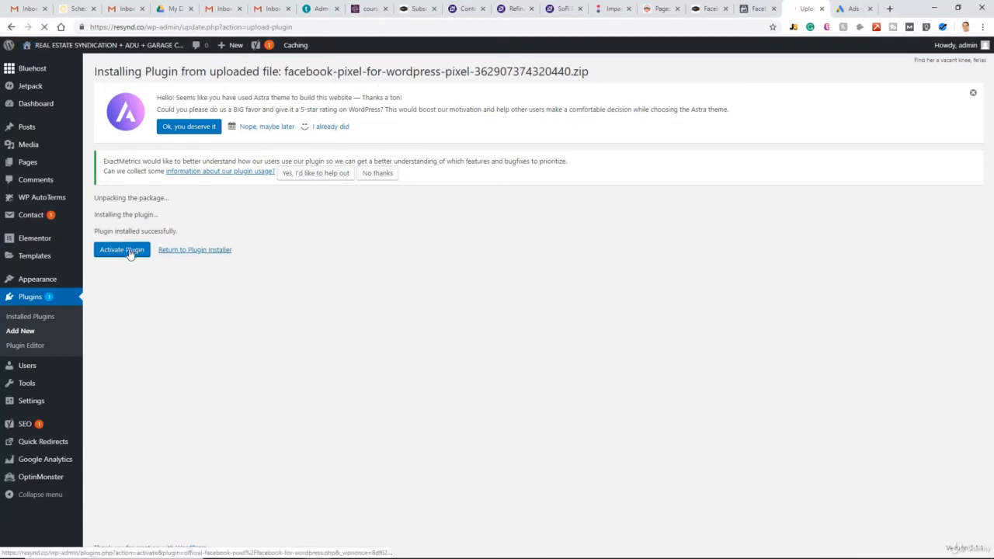
Activate the installed plugin and go to its Settings > Facebook Pixel page.
{"action": "left_click", "coordinate": [122, 250]}
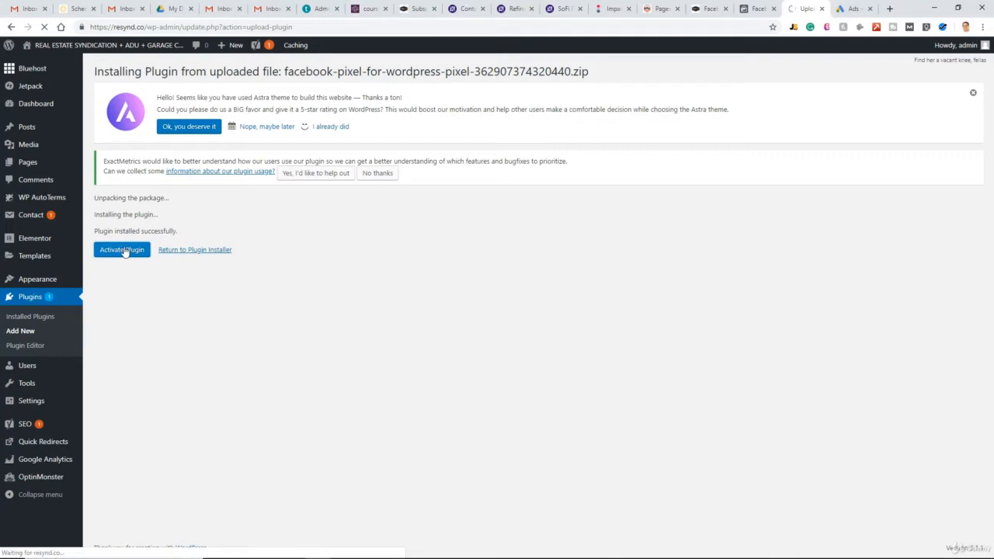
{"action": "left_click", "coordinate": [121, 249]}
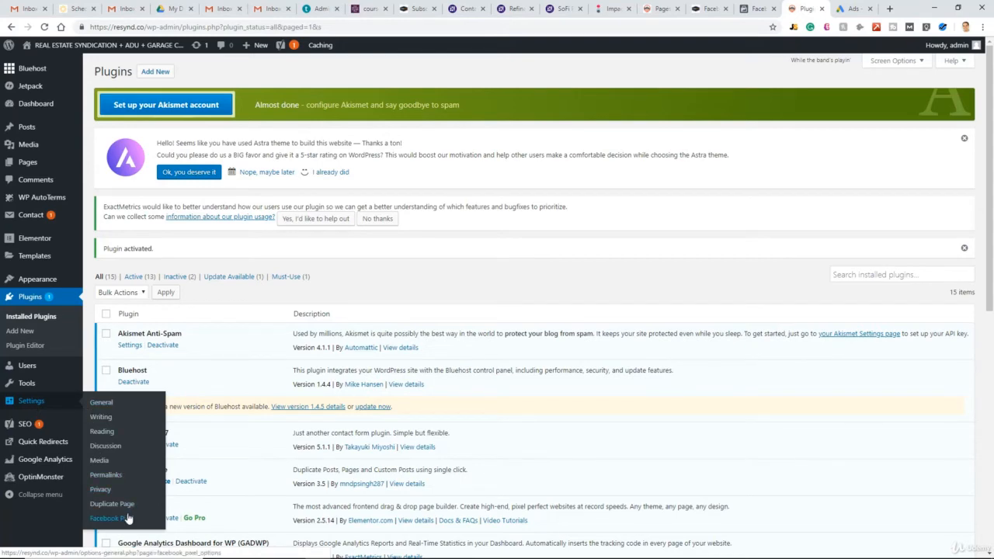
{"action": "left_click", "coordinate": [112, 518]}
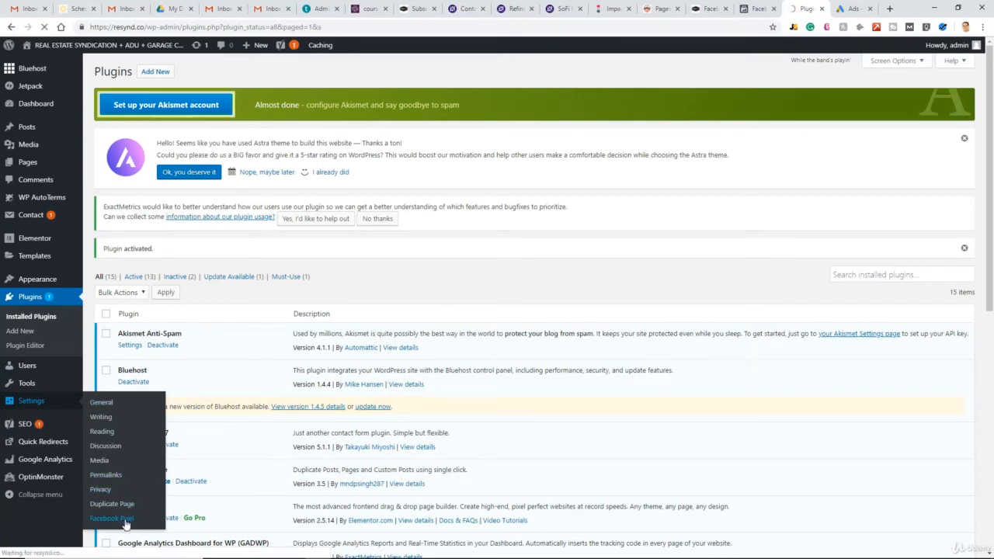
{"action": "left_click", "coordinate": [111, 518]}
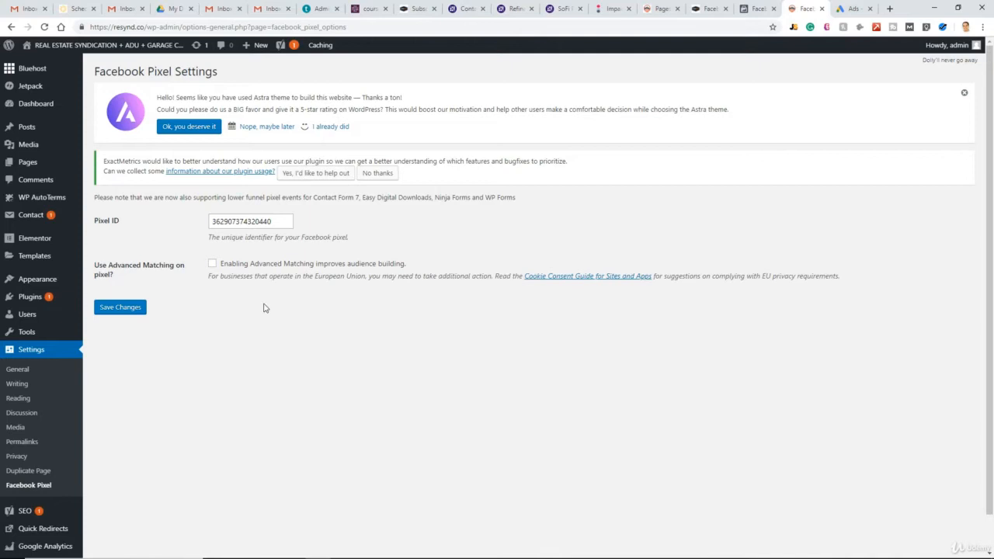
{"action": "mouse_move", "coordinate": [104, 271]}
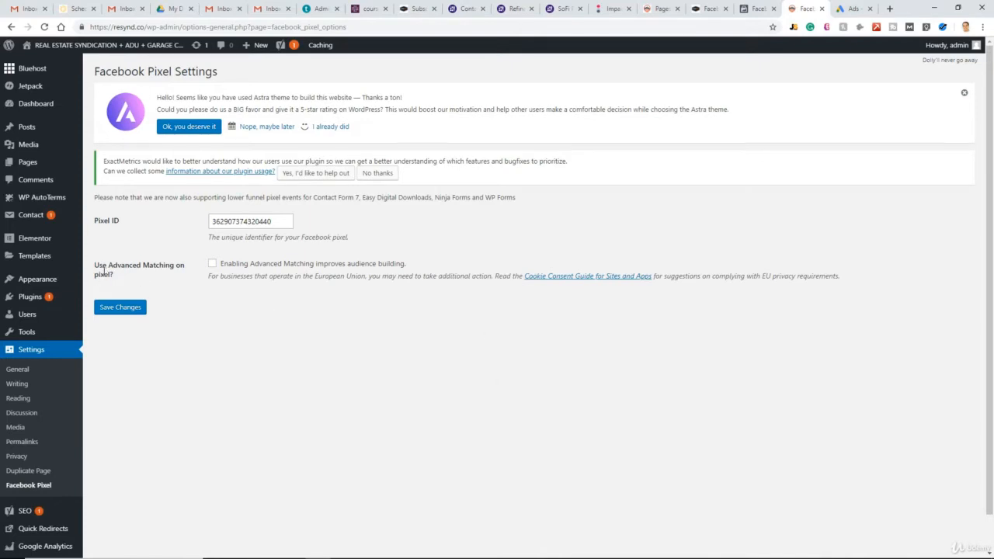
{"action": "mouse_move", "coordinate": [330, 284]}
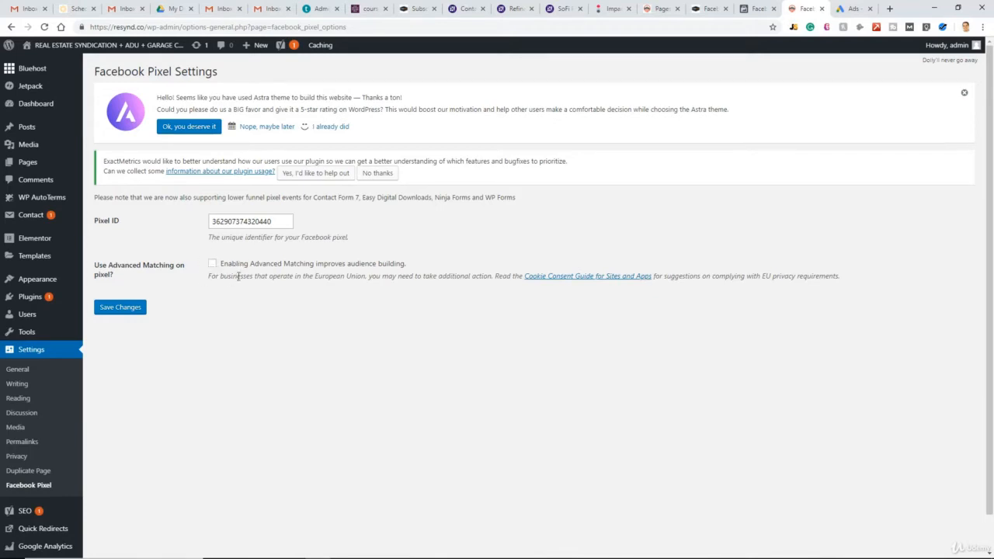
Enable Use Advanced Matching and save the pixel settings.
{"action": "left_click", "coordinate": [212, 264]}
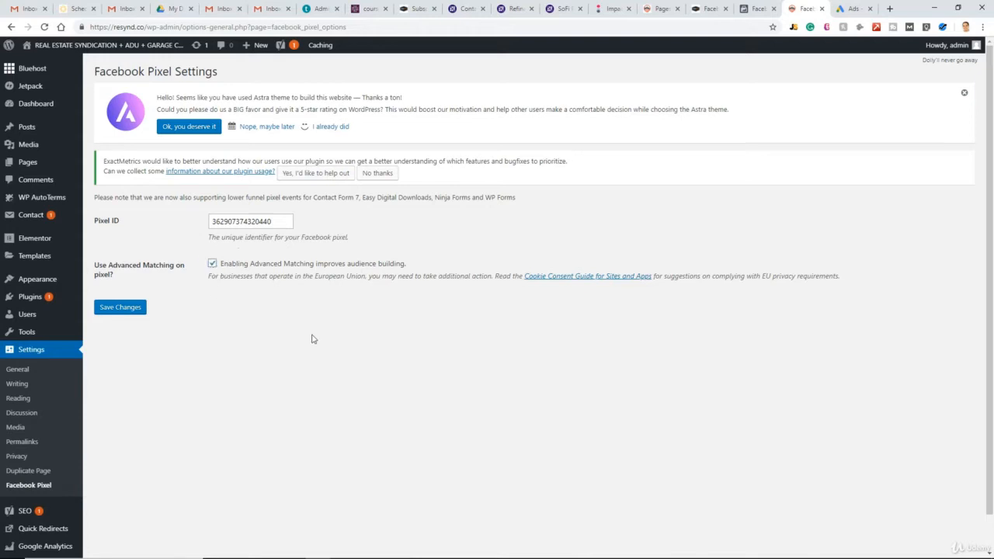
{"action": "left_click", "coordinate": [120, 307]}
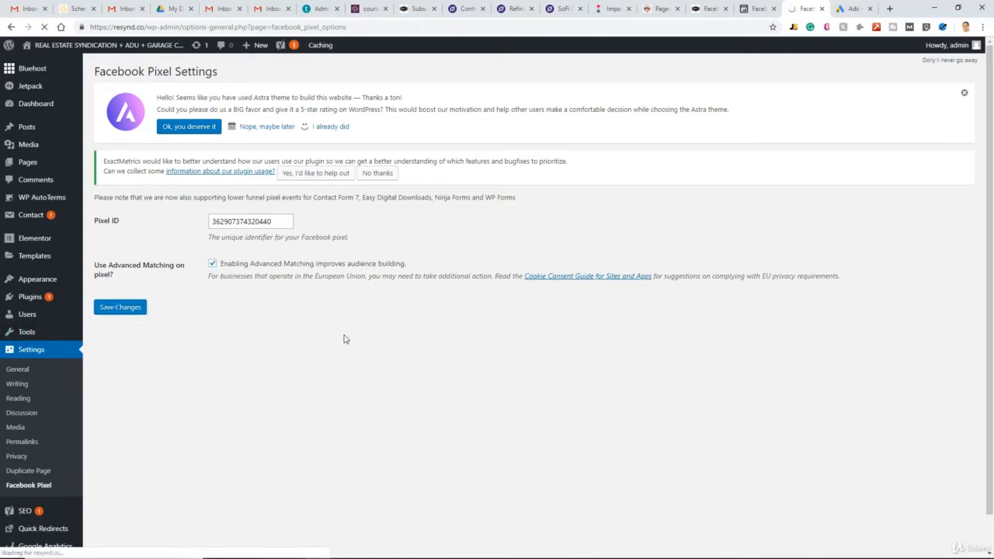
{"action": "left_click", "coordinate": [119, 307]}
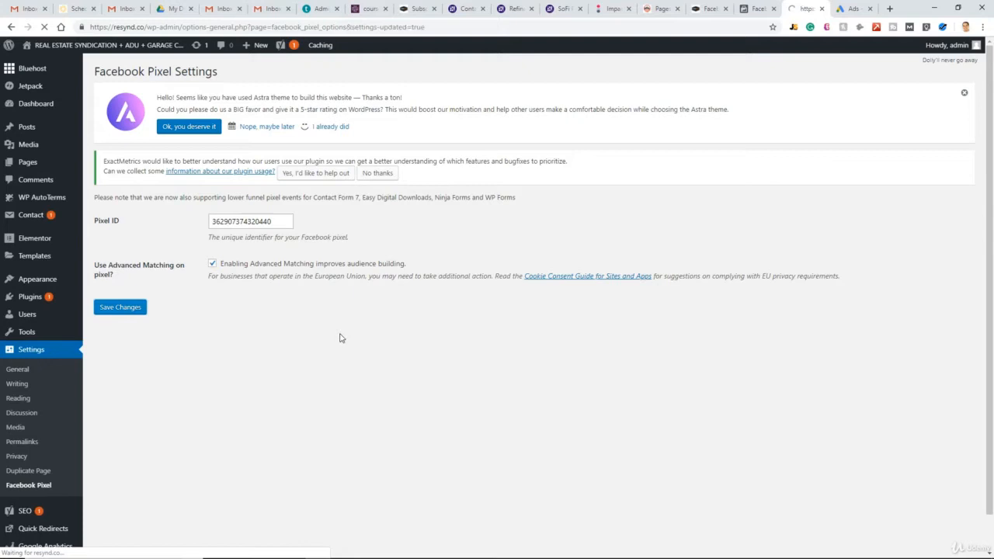
{"action": "left_click", "coordinate": [119, 306]}
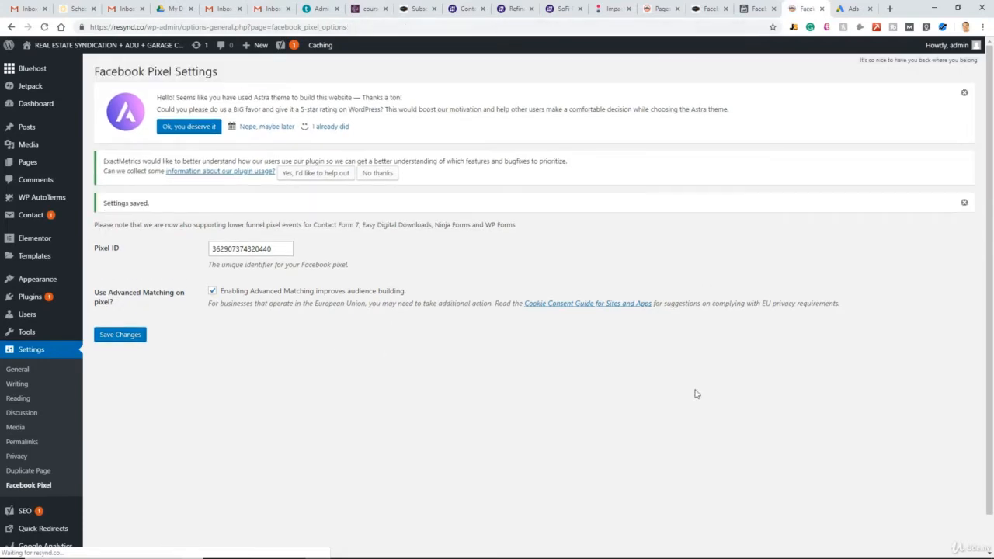
{"action": "mouse_move", "coordinate": [710, 357]}
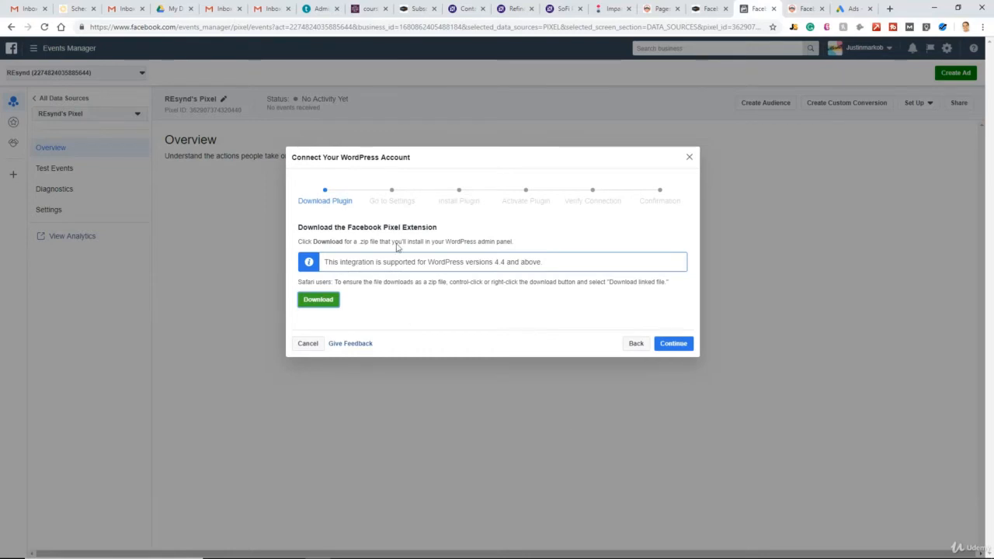
Advance the Connect Your WordPress Account dialog through its plugin steps to pixel verification.
{"action": "left_click", "coordinate": [672, 343]}
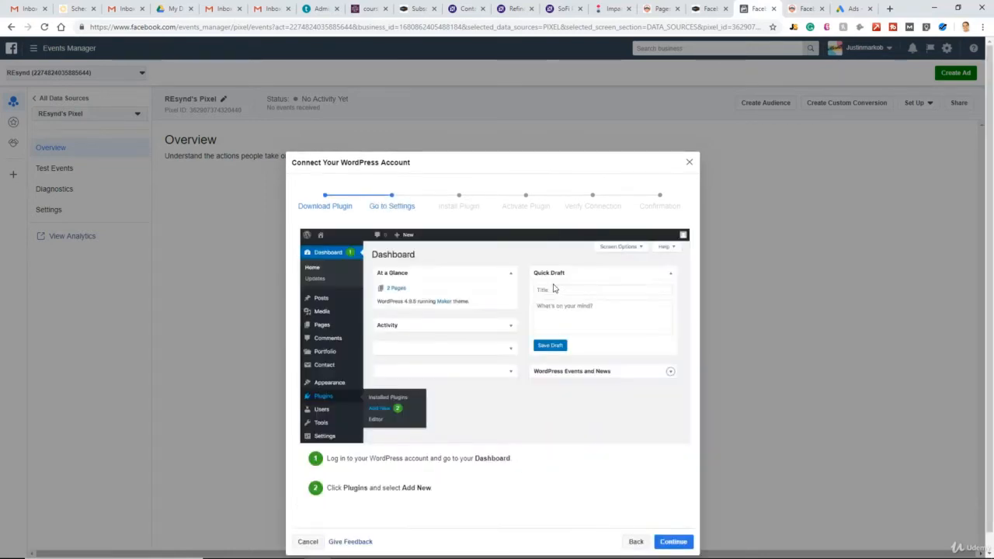
{"action": "mouse_move", "coordinate": [400, 451]}
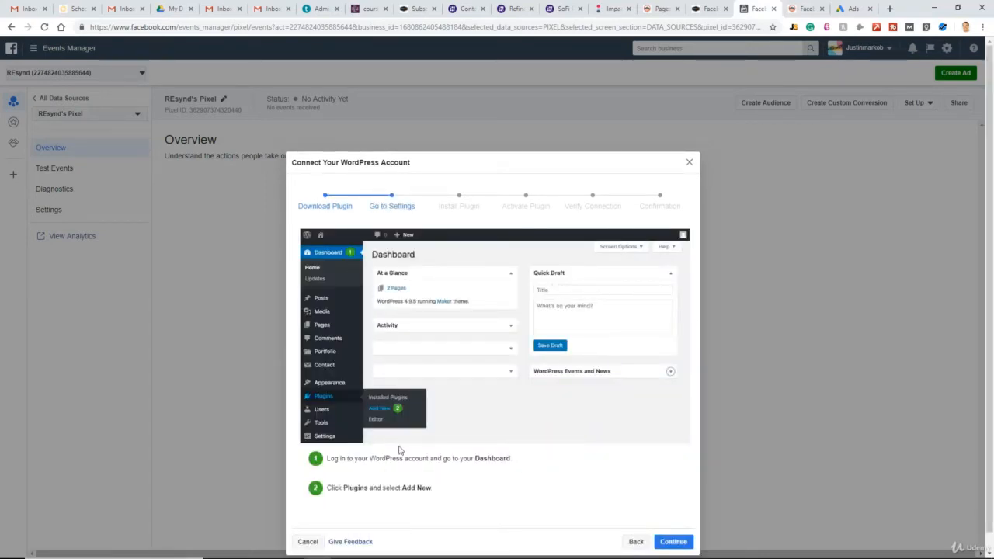
{"action": "mouse_move", "coordinate": [673, 541]}
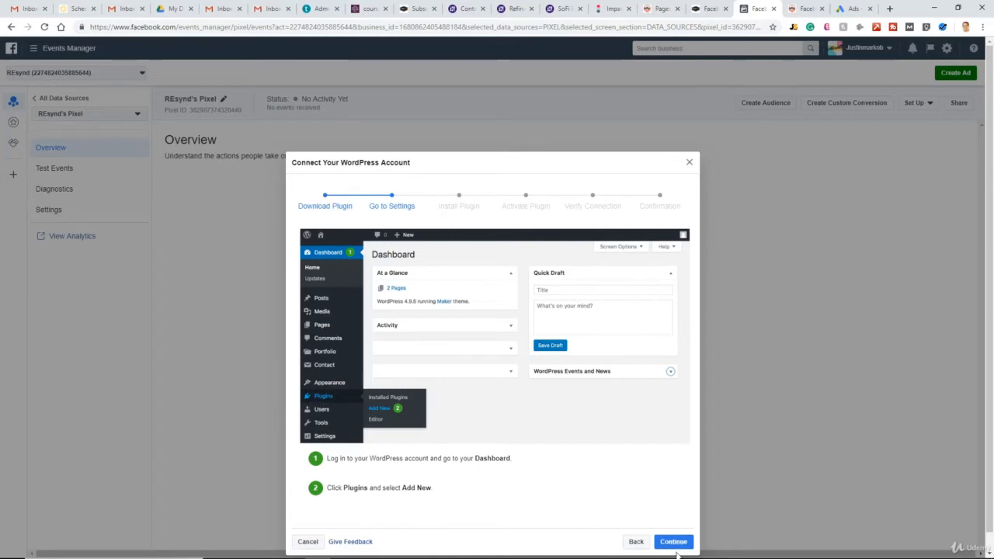
{"action": "left_click", "coordinate": [673, 541]}
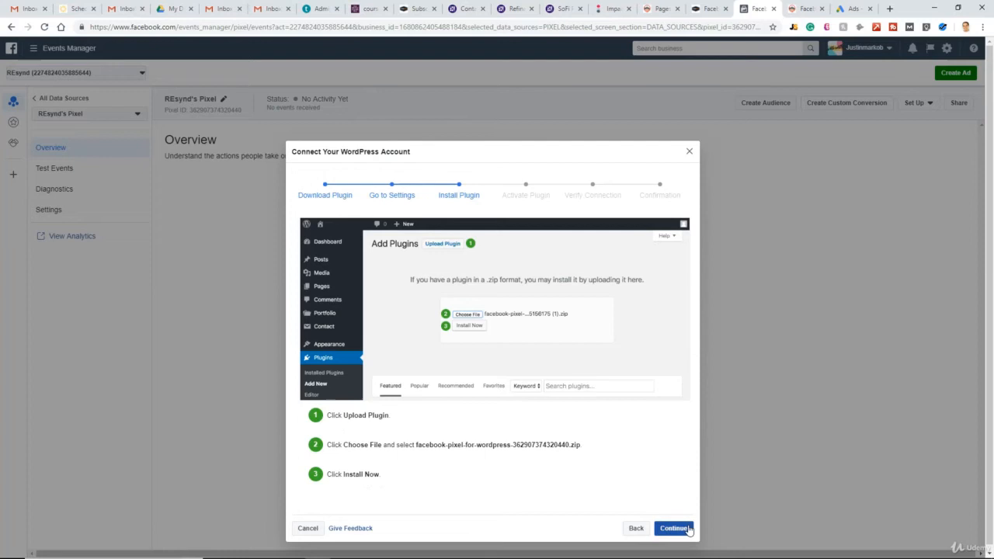
{"action": "left_click", "coordinate": [673, 528]}
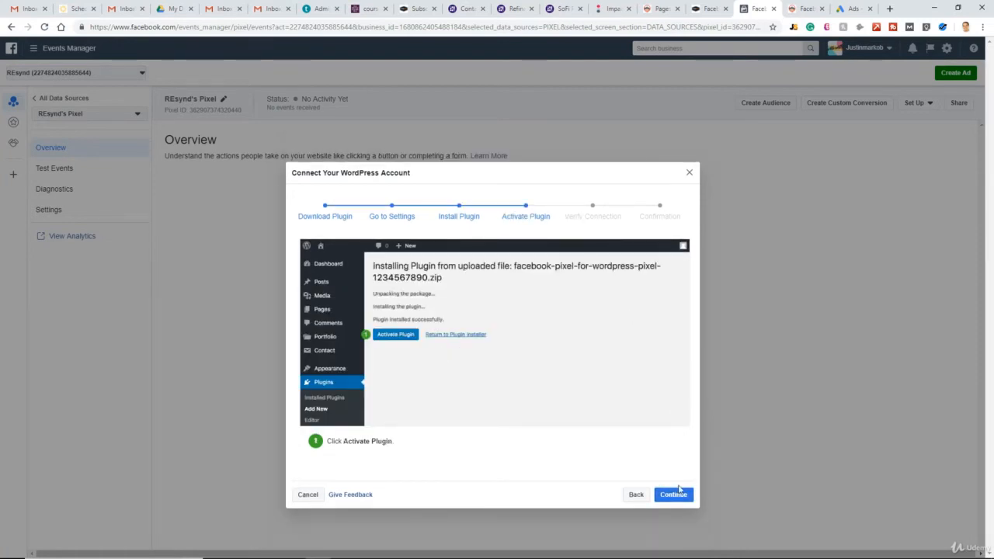
{"action": "left_click", "coordinate": [672, 493]}
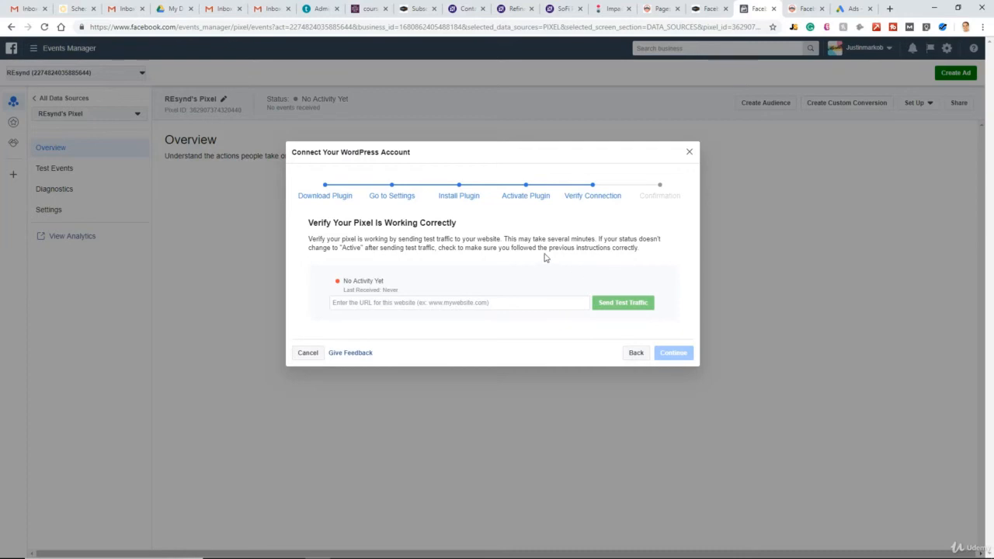
{"action": "type", "text": "https://resynd.co/"}
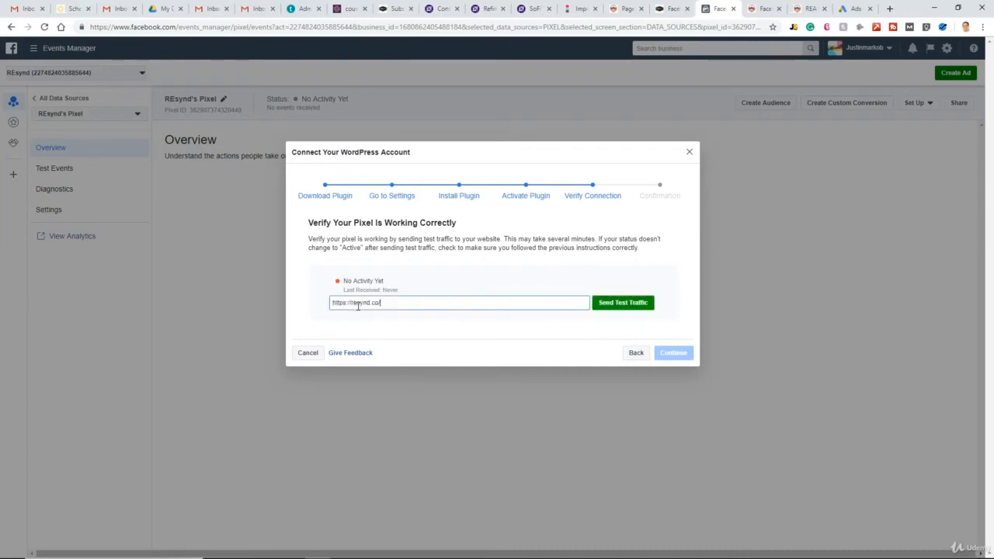
{"action": "left_click", "coordinate": [623, 302]}
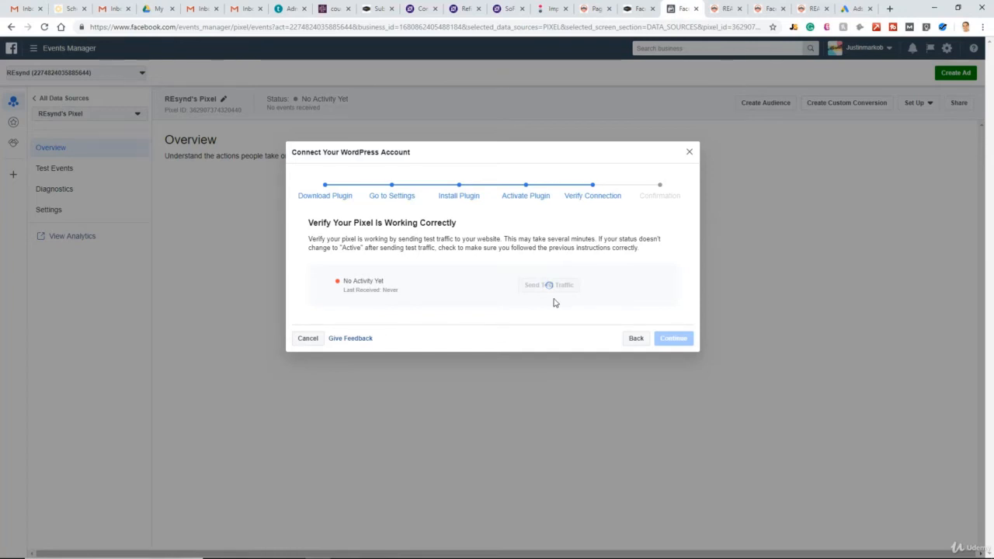
{"action": "left_click", "coordinate": [549, 284]}
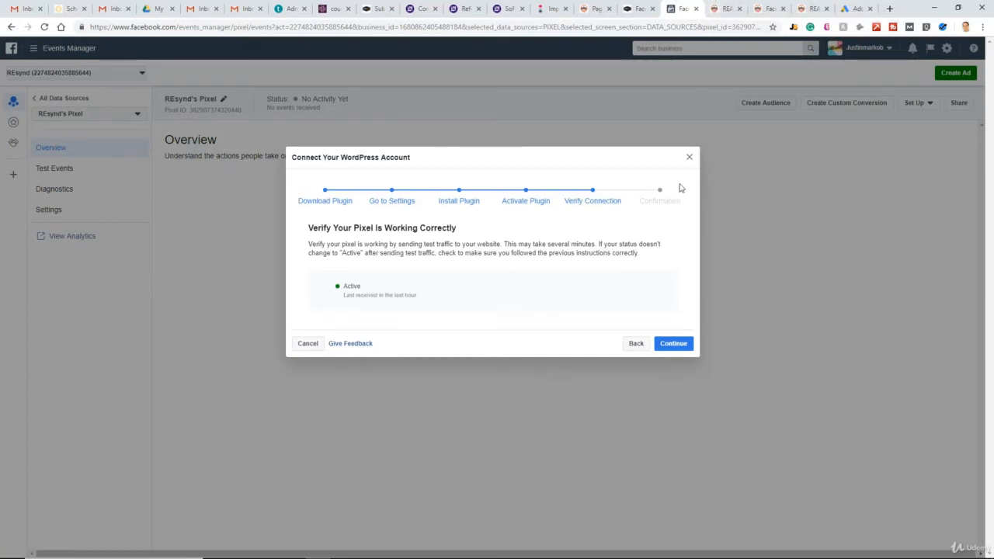
{"action": "mouse_move", "coordinate": [654, 169]}
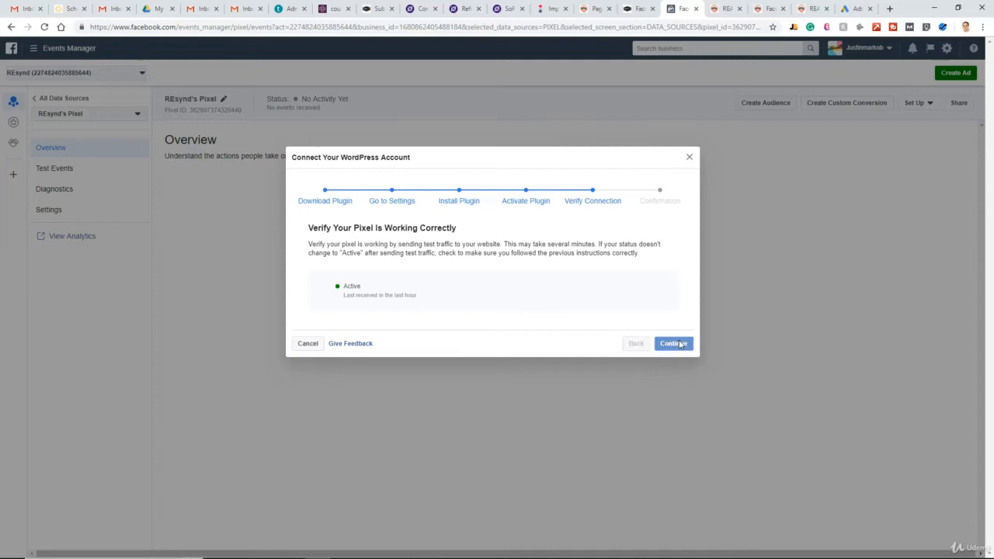
{"action": "left_click", "coordinate": [673, 343]}
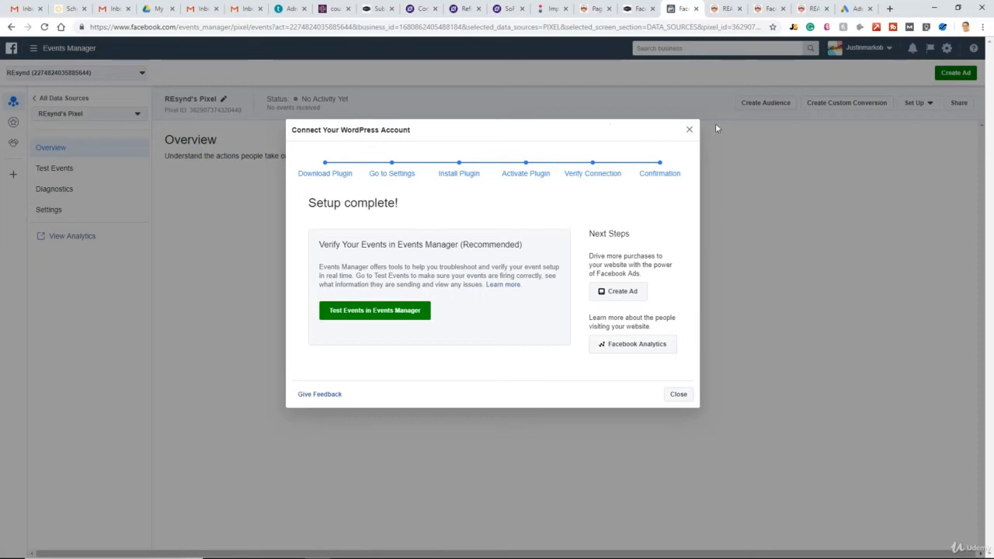
{"action": "mouse_move", "coordinate": [678, 394]}
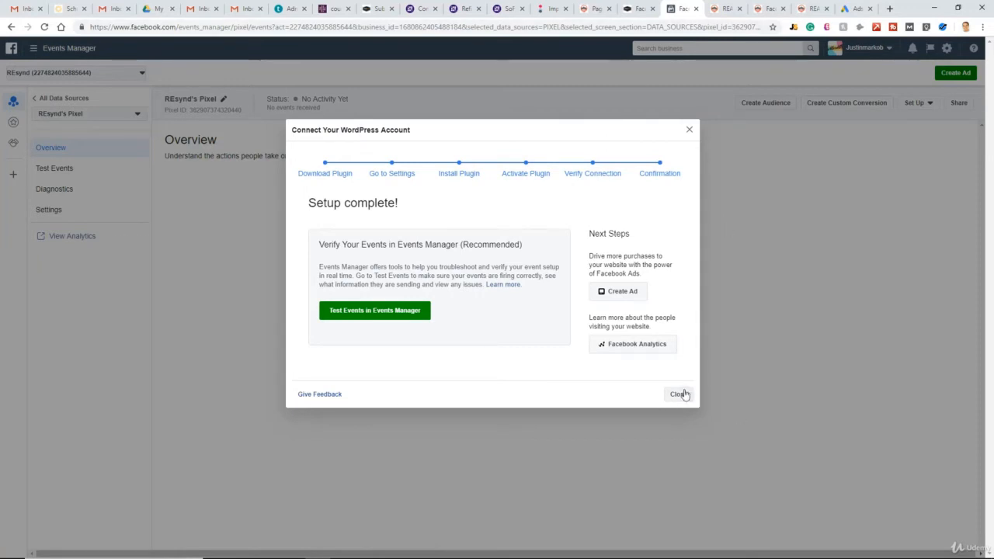
Choose Set Up Events and Use Facebook's Event Setup Tool, reaching the website URL prompt.
{"action": "left_click", "coordinate": [677, 393]}
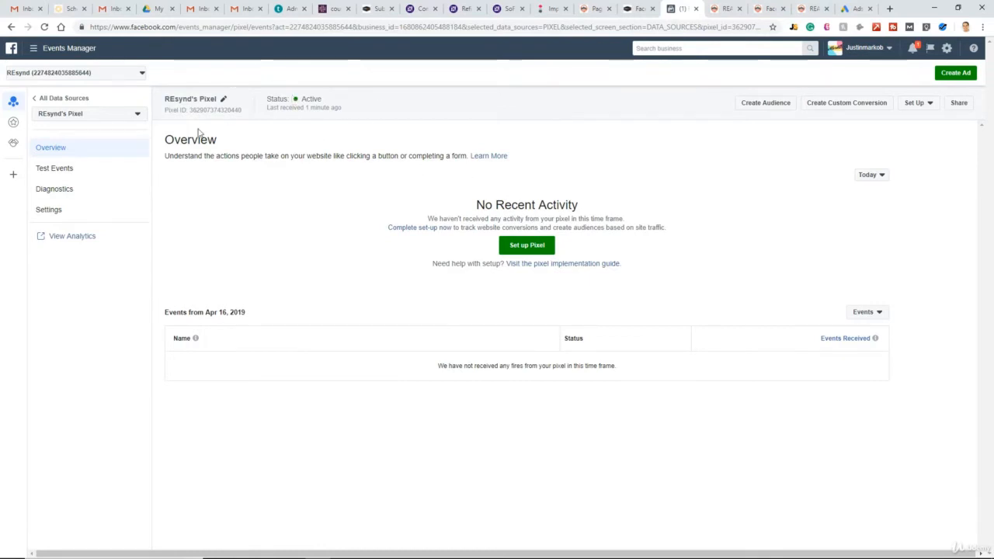
{"action": "mouse_move", "coordinate": [567, 215]}
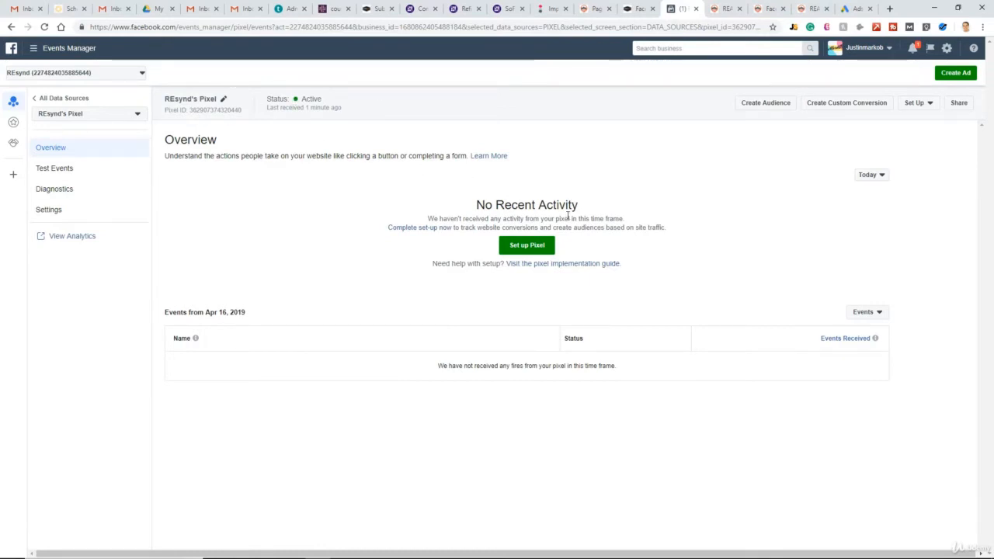
{"action": "mouse_move", "coordinate": [784, 215]}
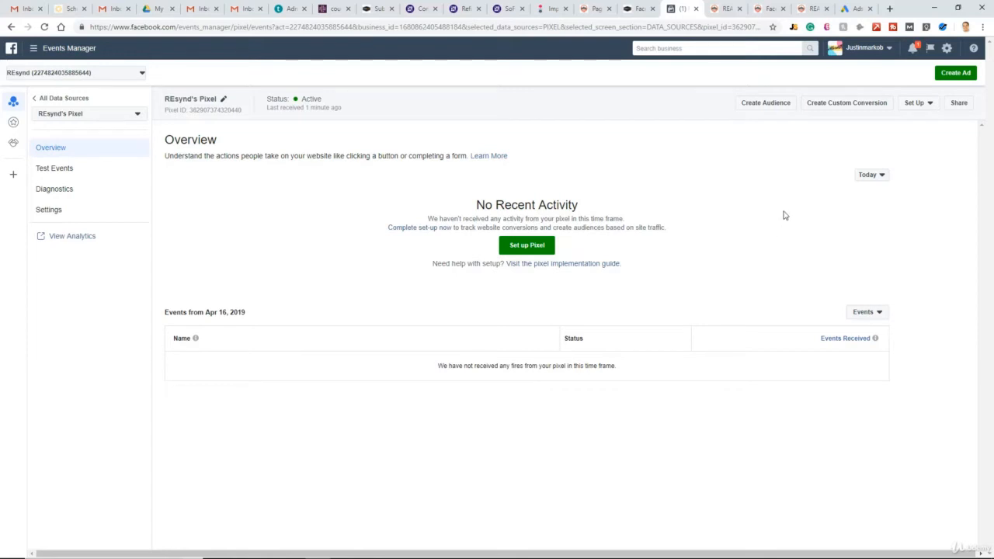
{"action": "mouse_move", "coordinate": [905, 124]}
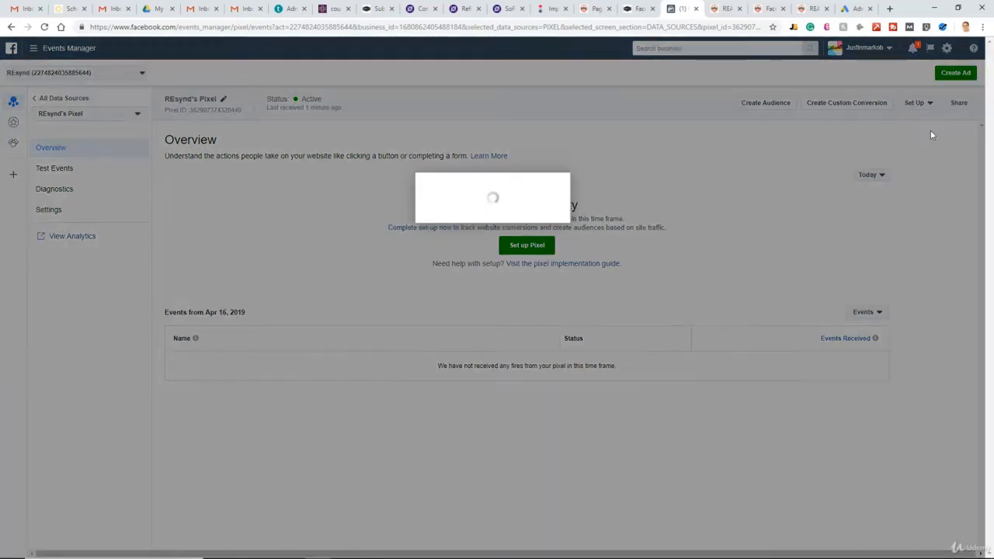
{"action": "left_click", "coordinate": [526, 244]}
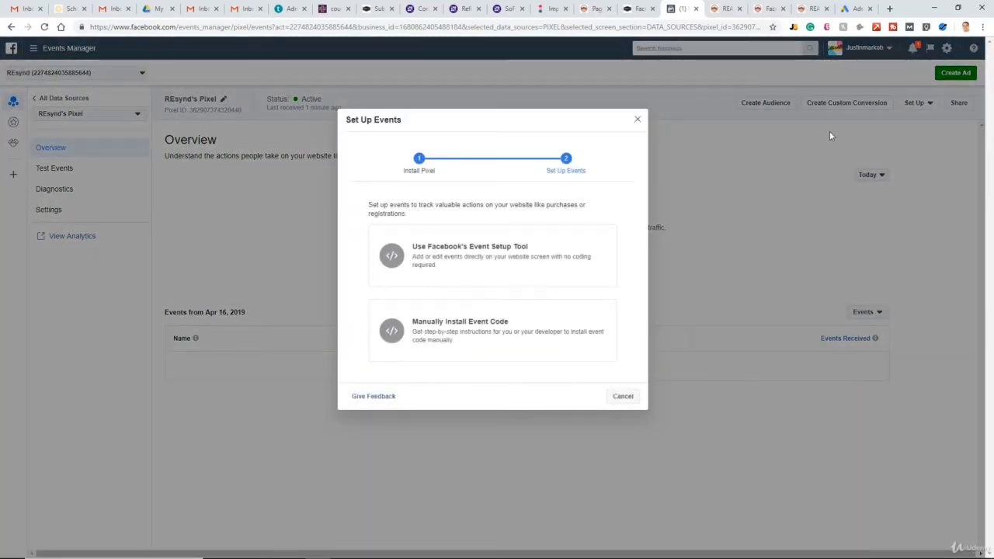
{"action": "mouse_move", "coordinate": [489, 431]}
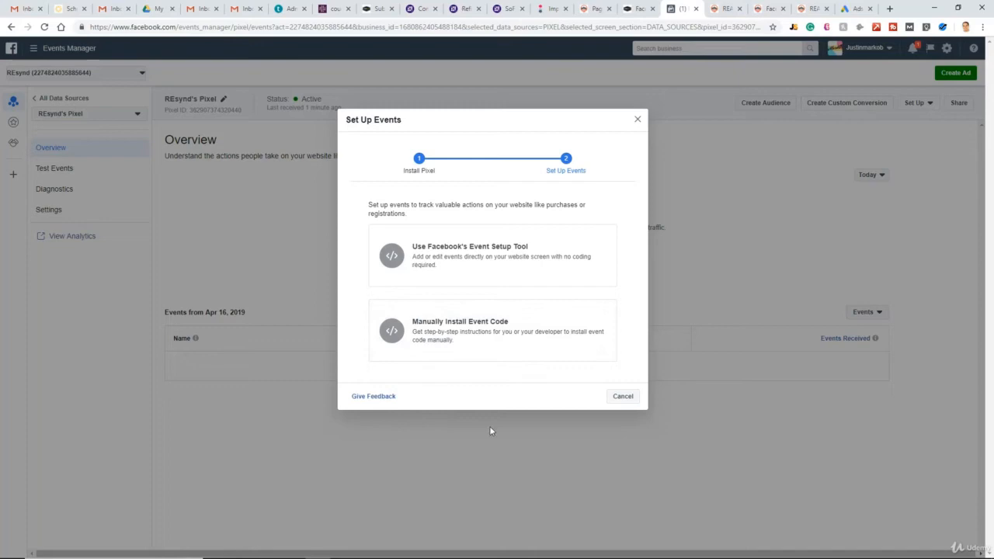
{"action": "mouse_move", "coordinate": [491, 425]}
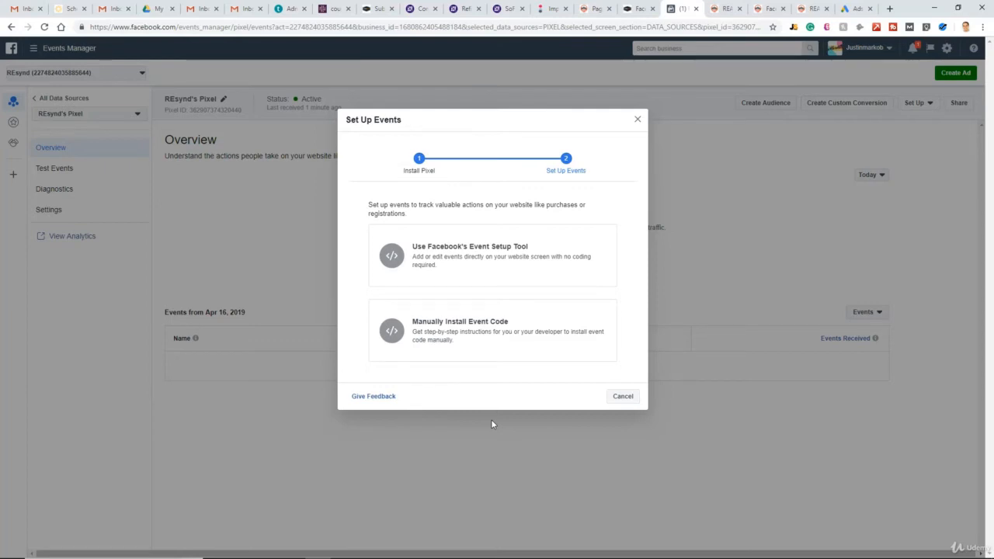
{"action": "mouse_move", "coordinate": [633, 321]}
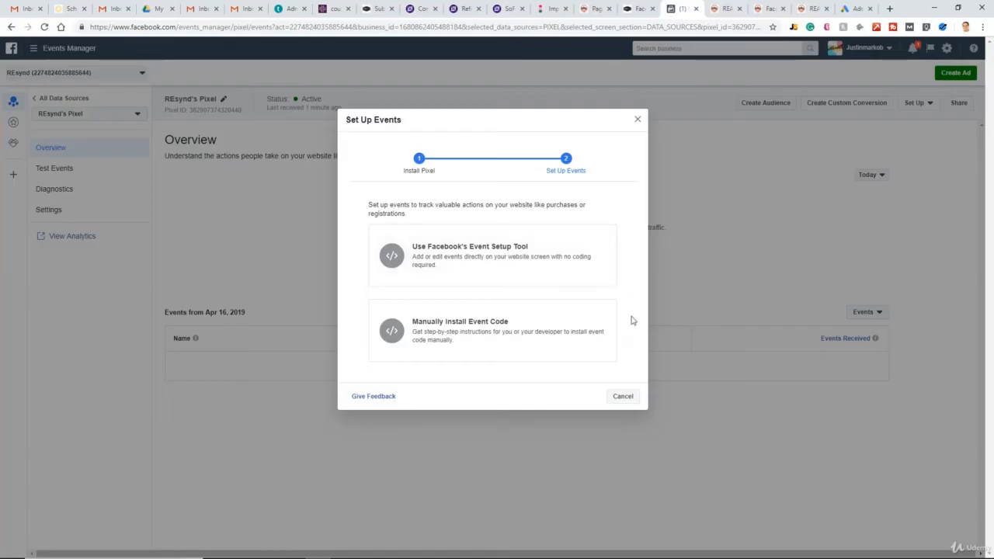
{"action": "mouse_move", "coordinate": [636, 215]}
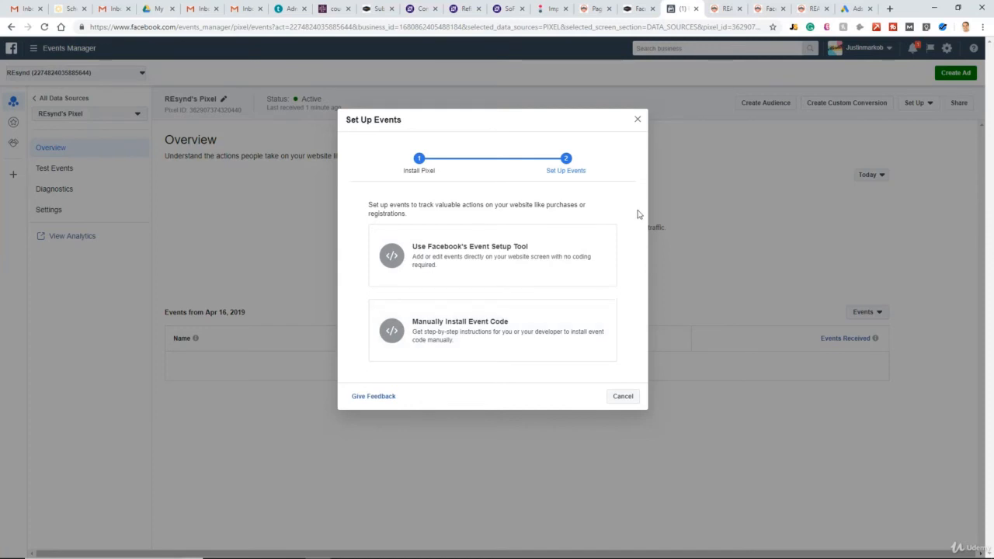
{"action": "mouse_move", "coordinate": [563, 262]}
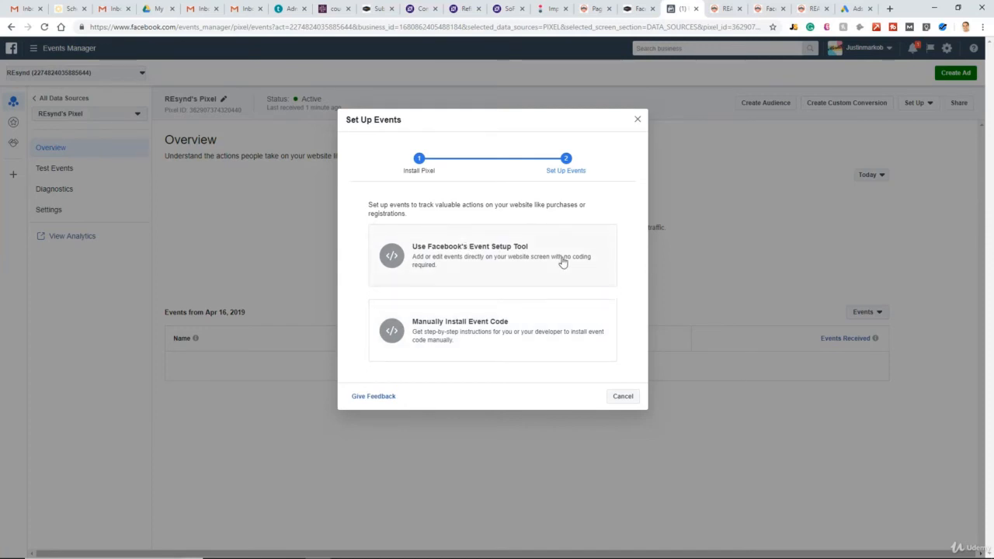
{"action": "left_click", "coordinate": [469, 256]}
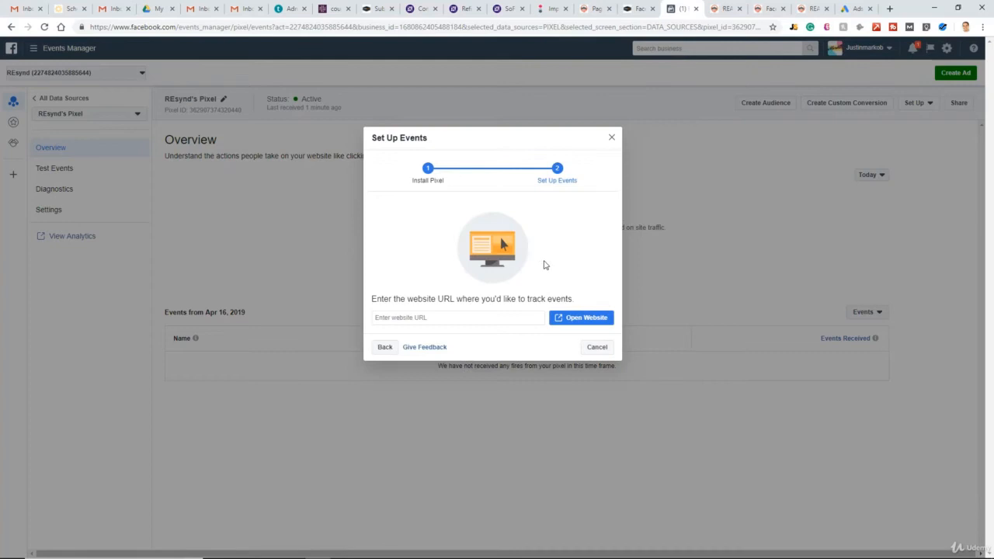
{"action": "mouse_move", "coordinate": [557, 255]}
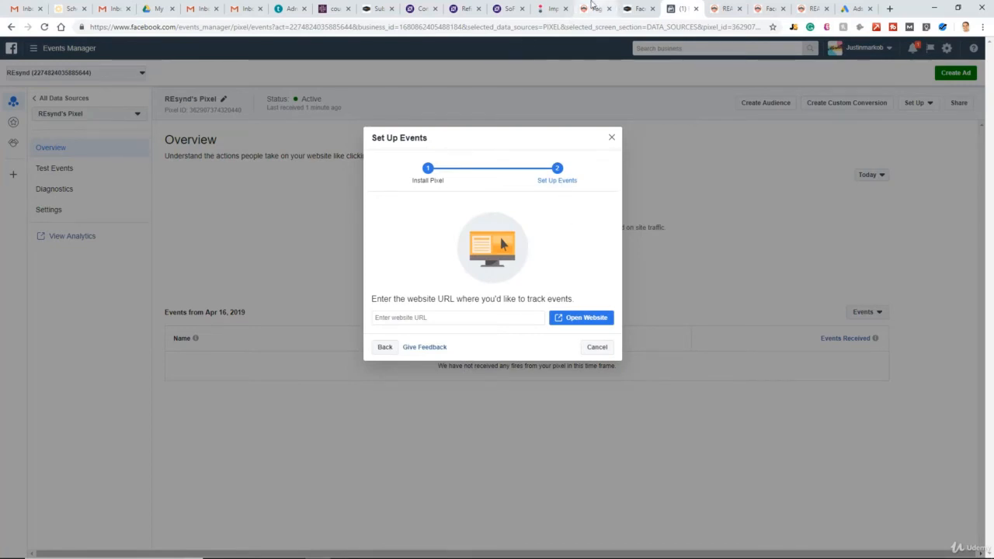
{"action": "left_click", "coordinate": [596, 9]}
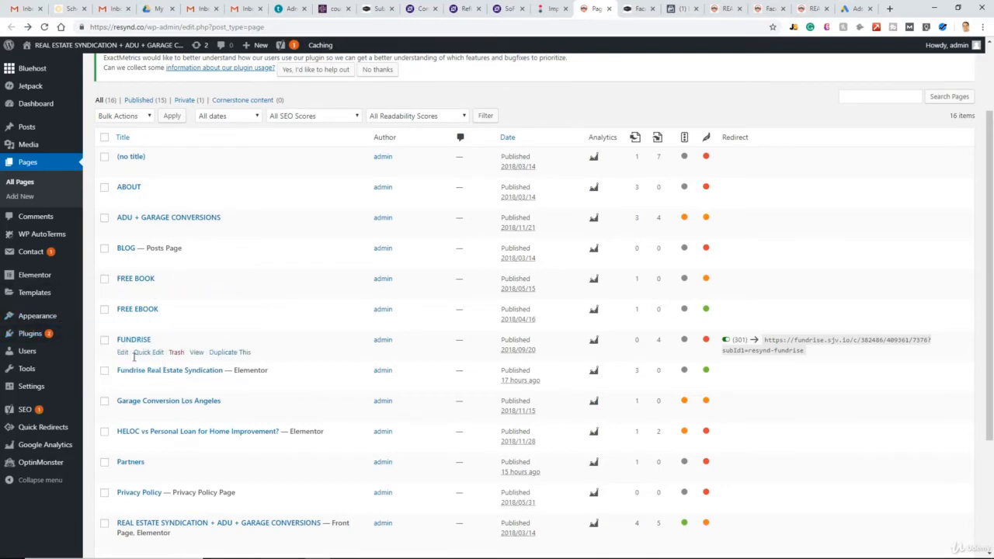
{"action": "right_click", "coordinate": [195, 383]}
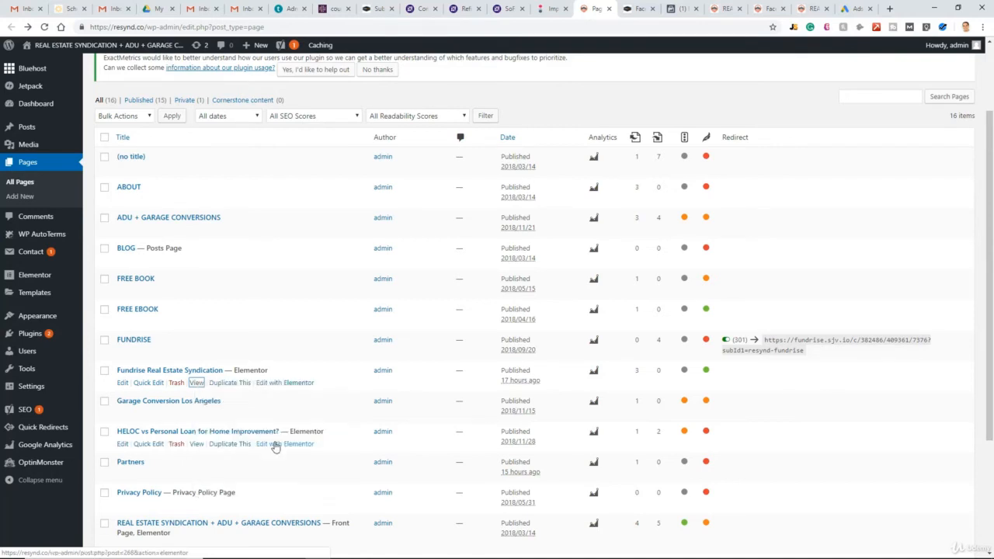
{"action": "left_click", "coordinate": [680, 9]}
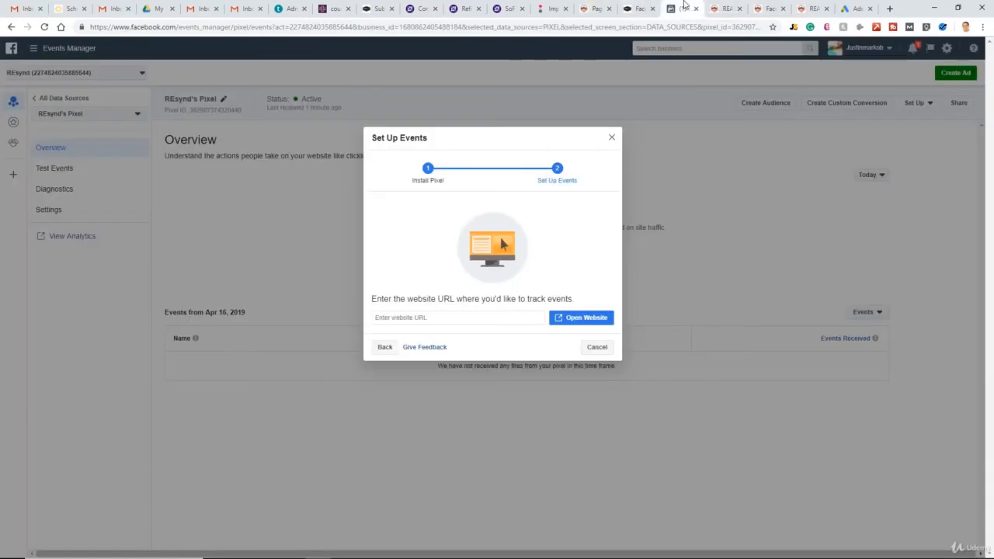
{"action": "type", "text": "https://resynd.co/fundrise-real-estate-syndication/"}
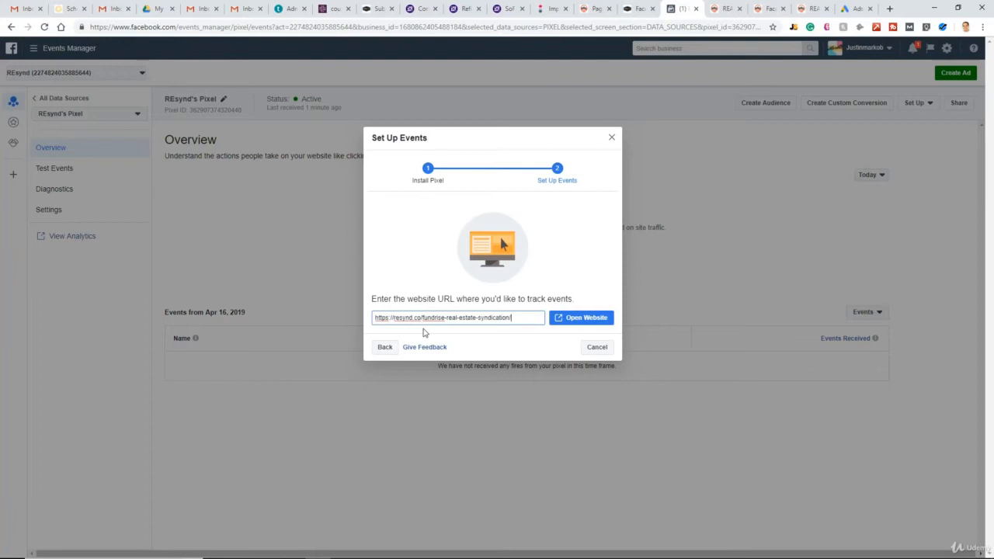
{"action": "left_click", "coordinate": [580, 318]}
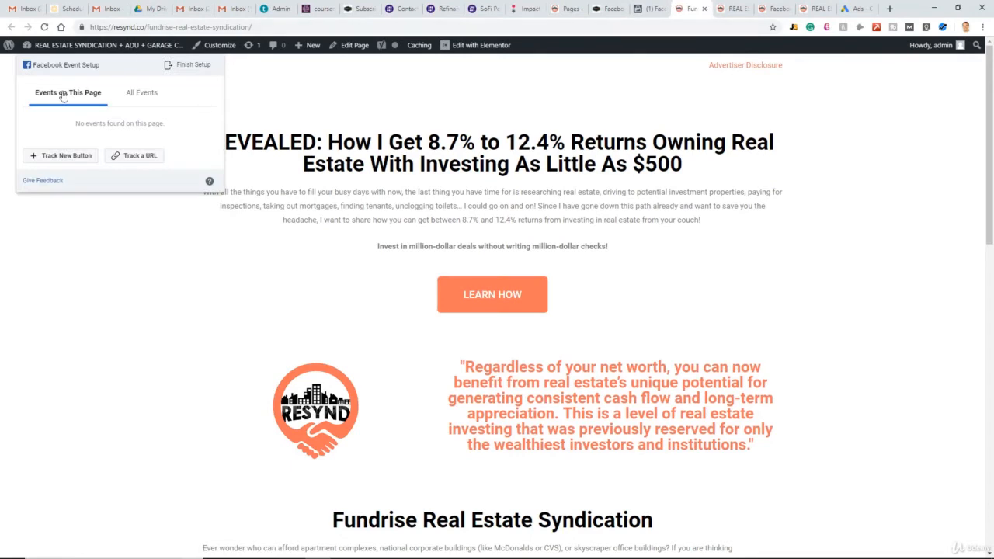
{"action": "mouse_move", "coordinate": [73, 83]}
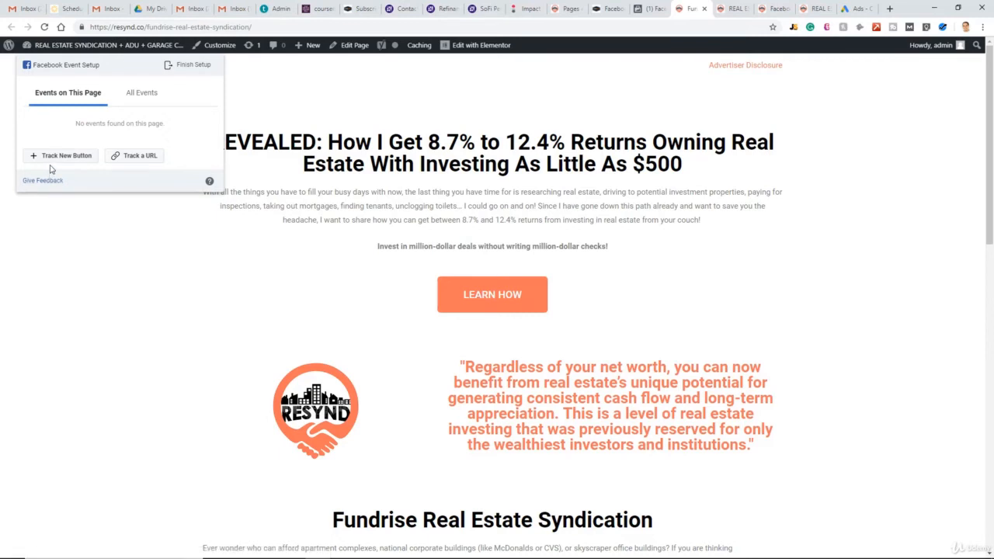
{"action": "mouse_move", "coordinate": [42, 158]}
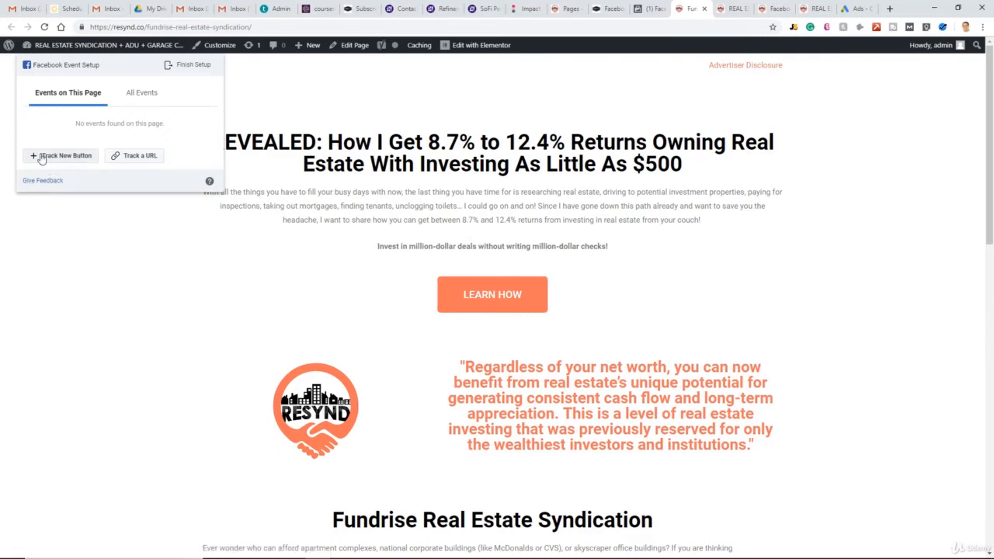
{"action": "mouse_move", "coordinate": [45, 139]}
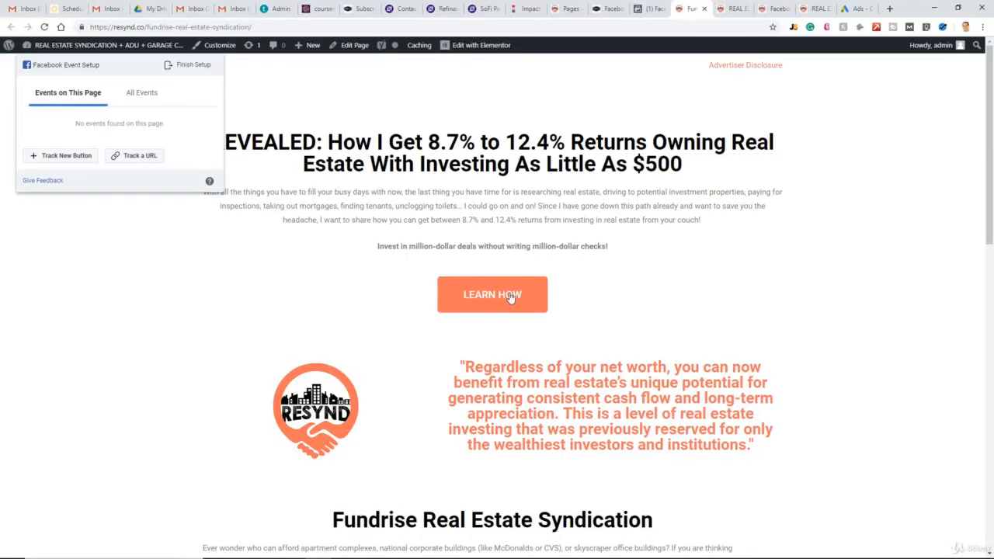
{"action": "mouse_move", "coordinate": [40, 151]}
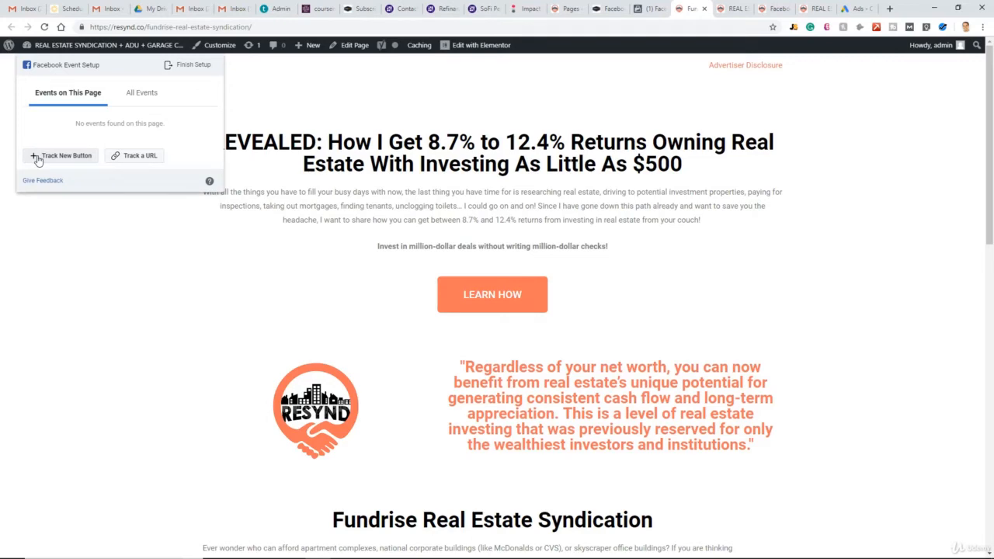
Use Track New Button and select the LEARN HOW button on the landing page.
{"action": "left_click", "coordinate": [66, 155]}
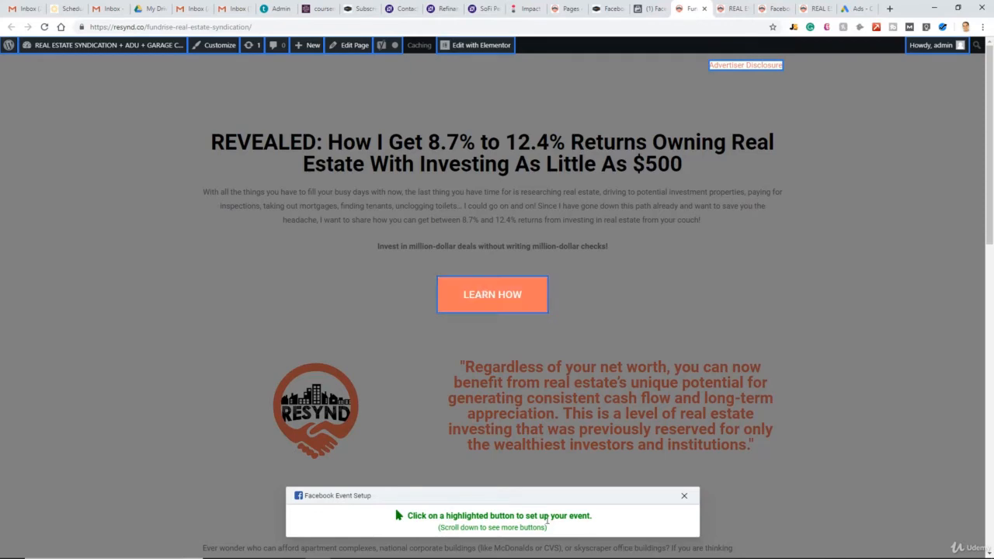
{"action": "left_click", "coordinate": [492, 295]}
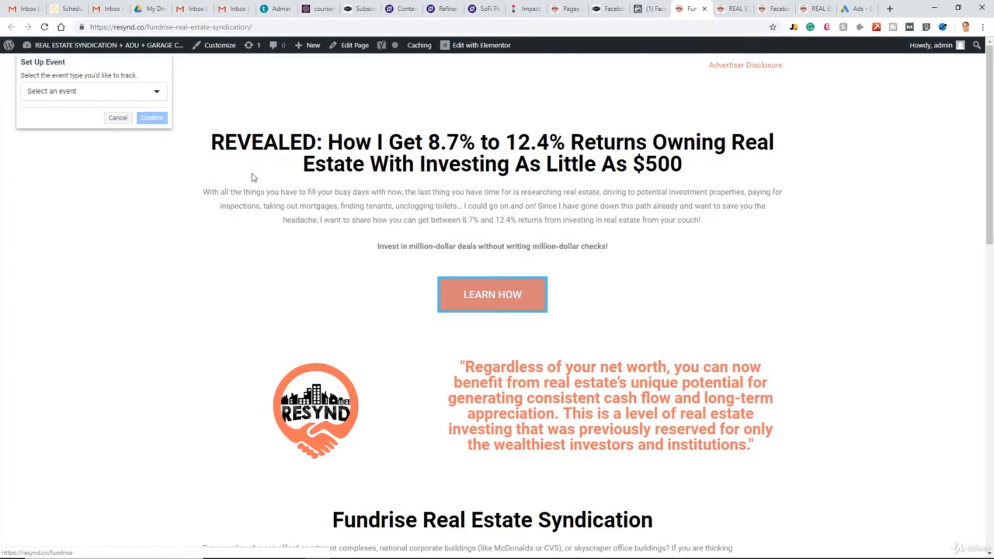
Assign the View Content event type to the LEARN HOW button and confirm it.
{"action": "left_click", "coordinate": [93, 91]}
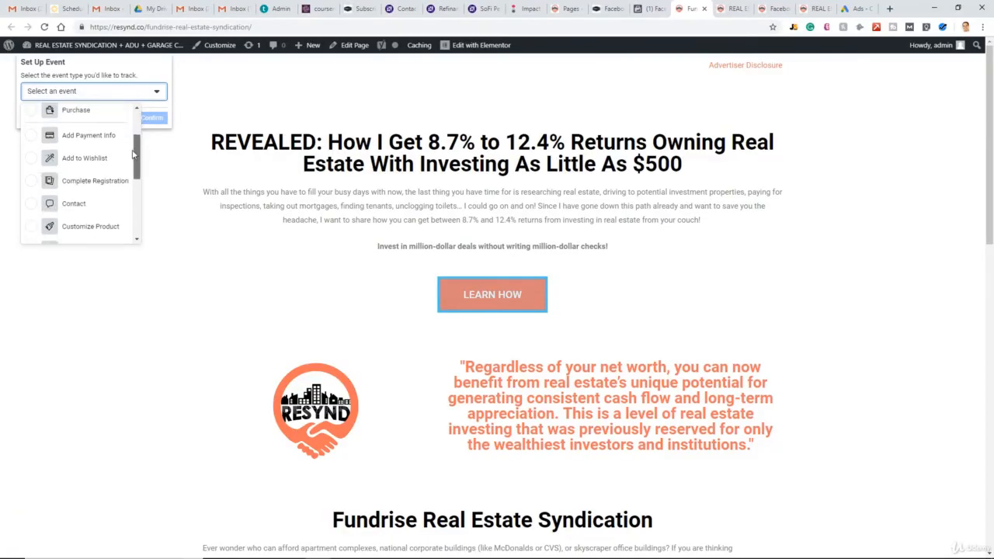
{"action": "scroll", "scroll_direction": "down", "scroll_amount": 3}
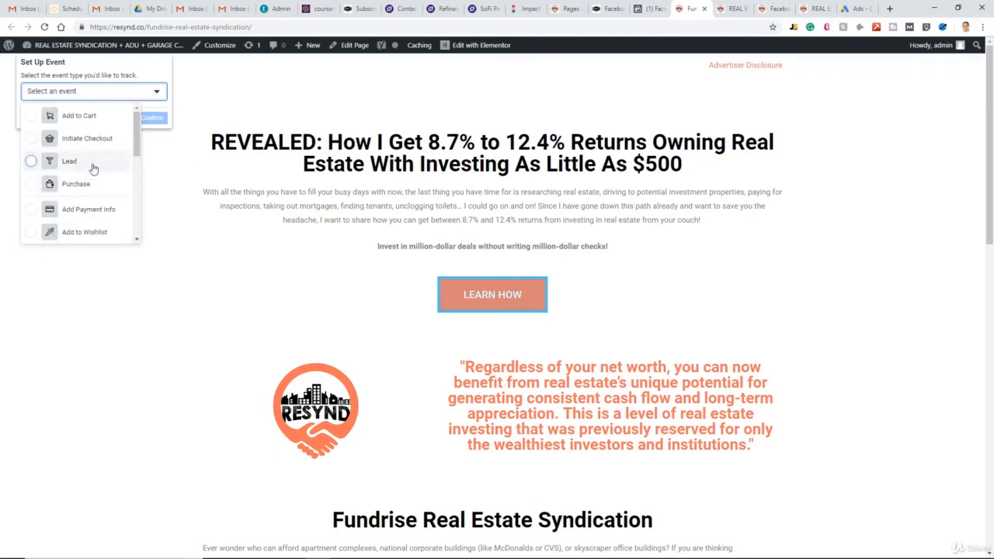
{"action": "mouse_move", "coordinate": [117, 161]}
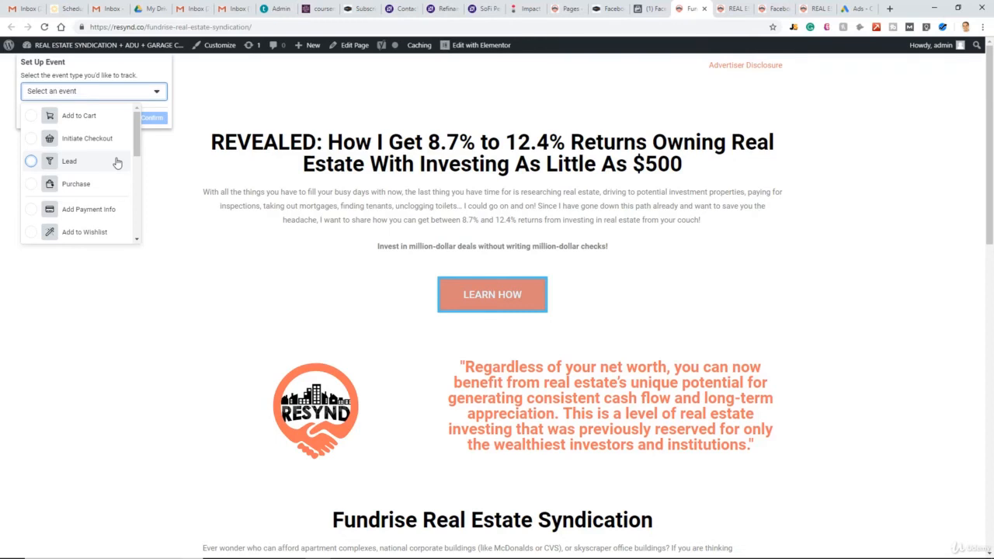
{"action": "mouse_move", "coordinate": [101, 162]}
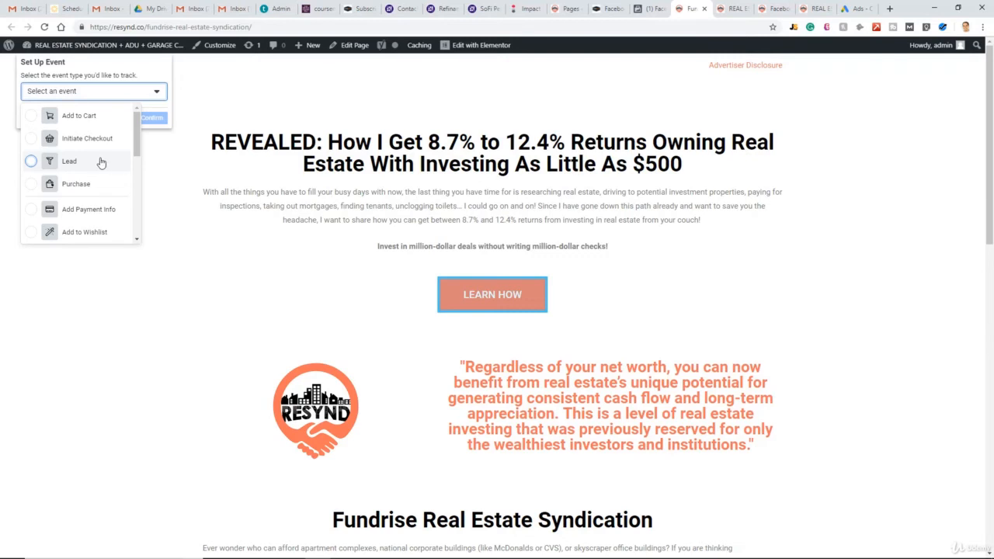
{"action": "mouse_move", "coordinate": [378, 186]}
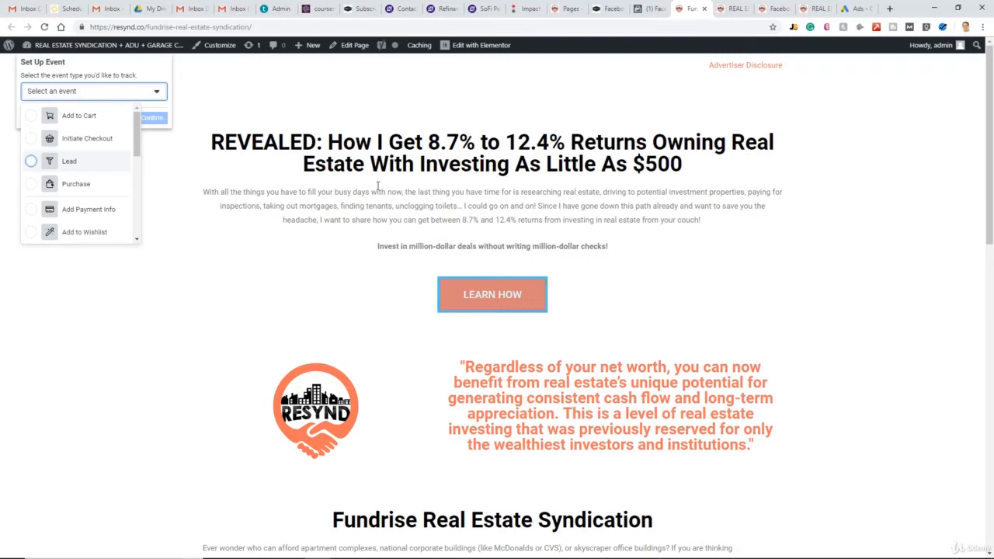
{"action": "mouse_move", "coordinate": [64, 164]}
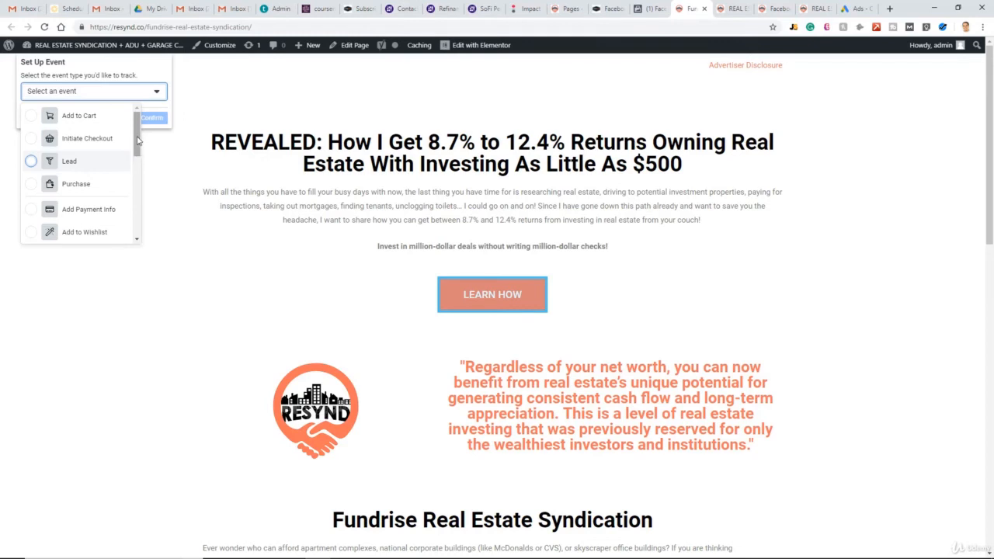
{"action": "mouse_move", "coordinate": [588, 272]}
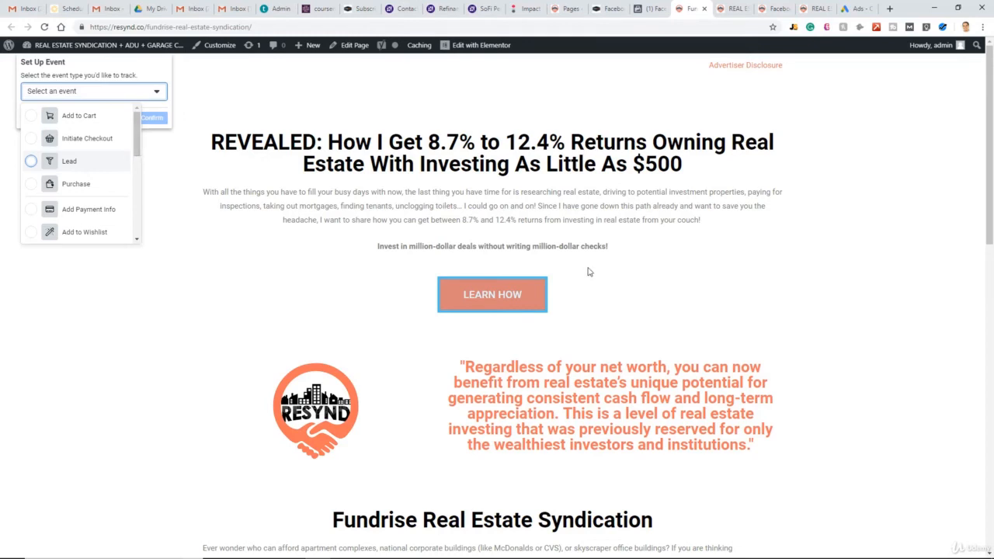
{"action": "mouse_move", "coordinate": [497, 265]}
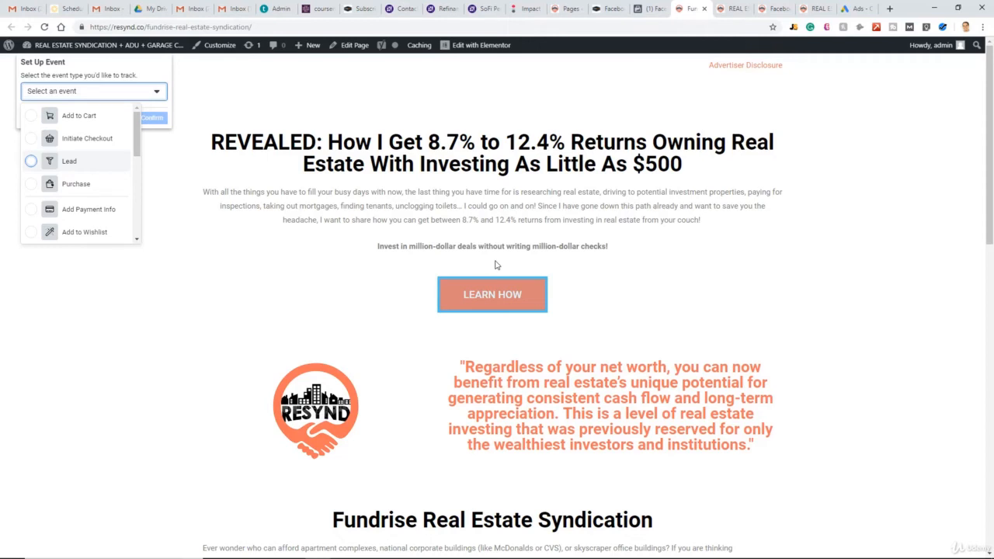
{"action": "scroll", "scroll_direction": "down", "scroll_amount": 3}
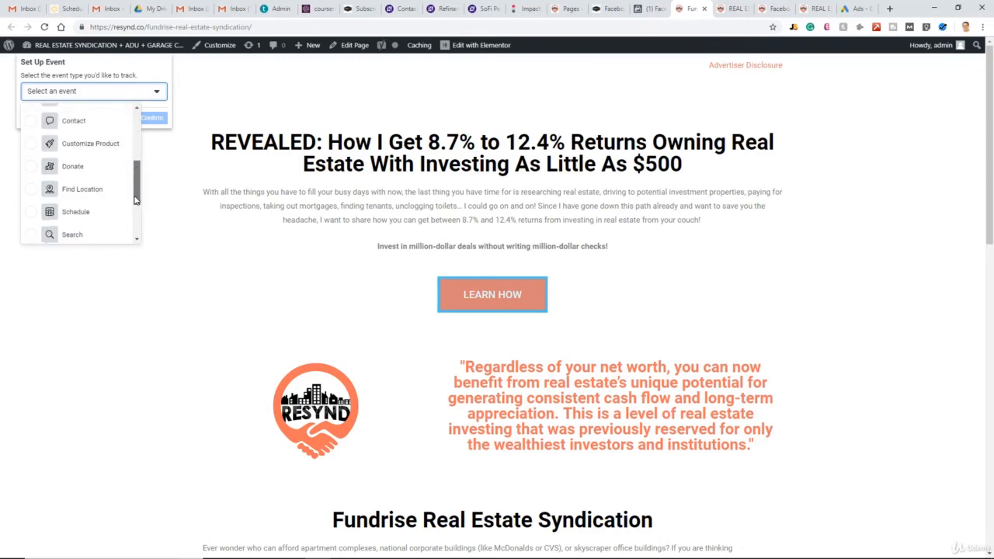
{"action": "scroll", "scroll_direction": "down", "scroll_amount": 3}
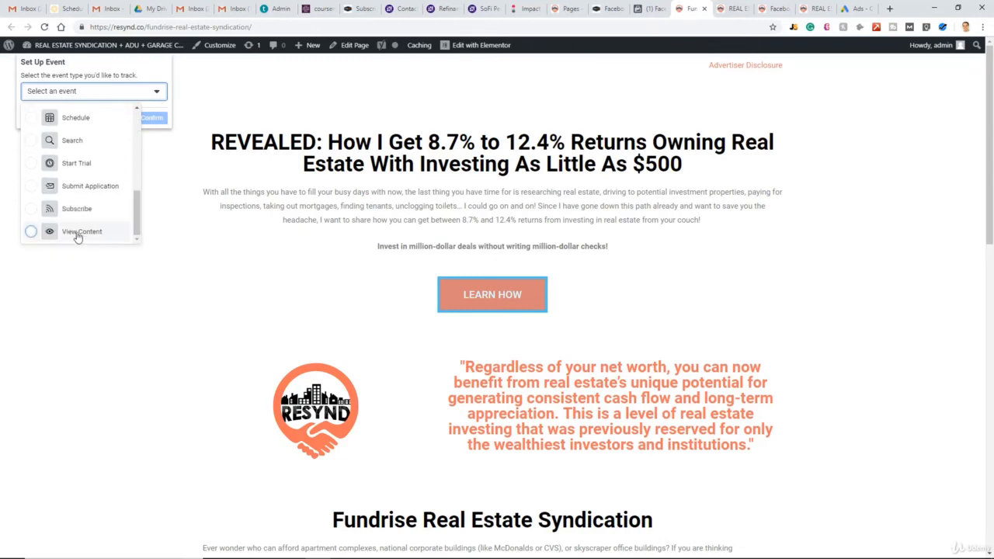
{"action": "left_click", "coordinate": [82, 231]}
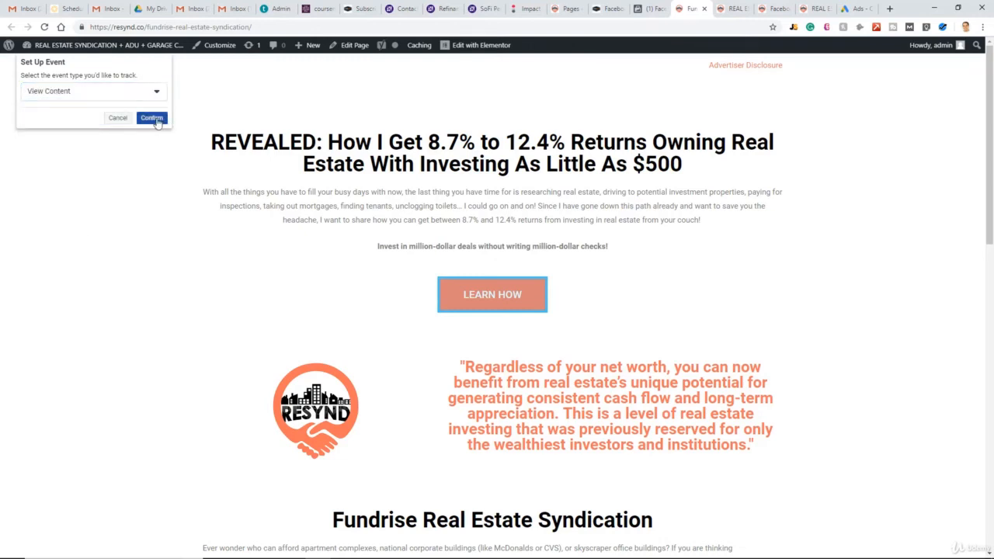
{"action": "left_click", "coordinate": [152, 117]}
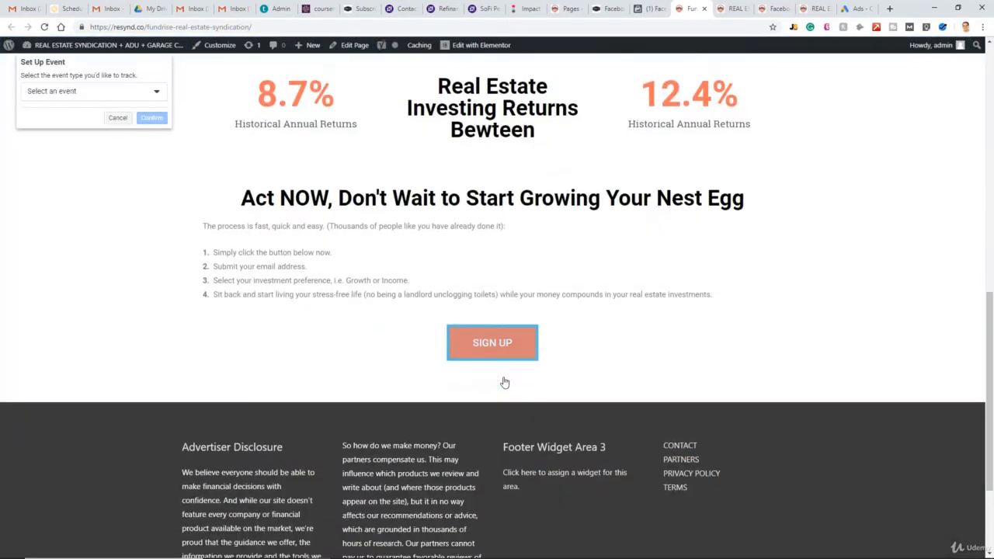
Choose View Content from the event list for the SIGN UP button.
{"action": "left_click", "coordinate": [89, 91]}
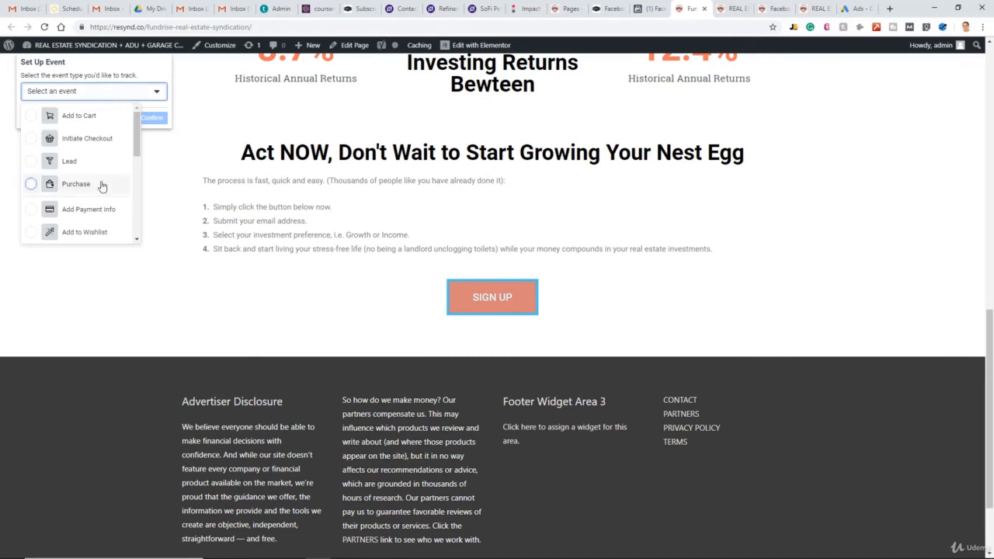
{"action": "scroll", "scroll_direction": "down", "scroll_amount": 3}
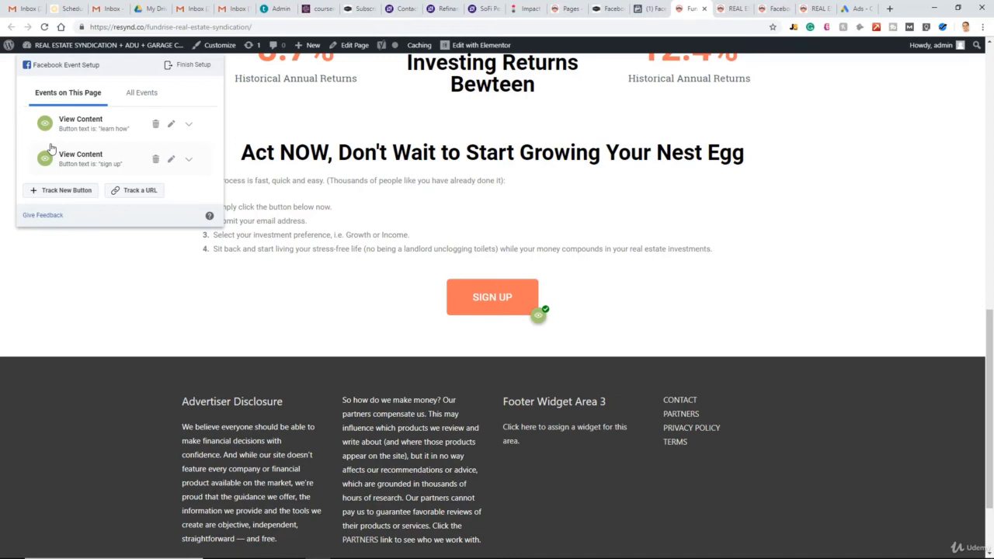
{"action": "mouse_move", "coordinate": [75, 169]}
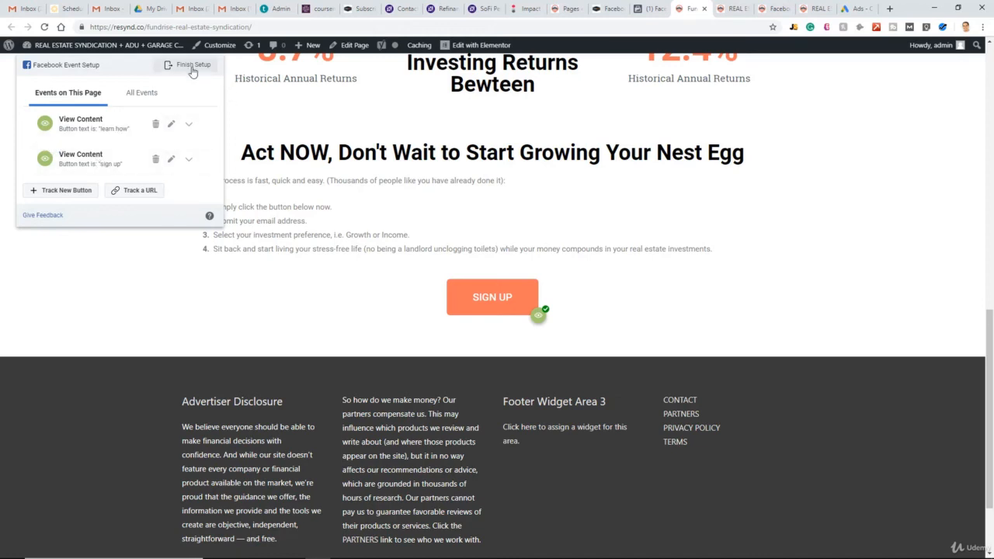
Review and finish the setup with both View Content events, then return to Events Manager.
{"action": "left_click", "coordinate": [193, 65]}
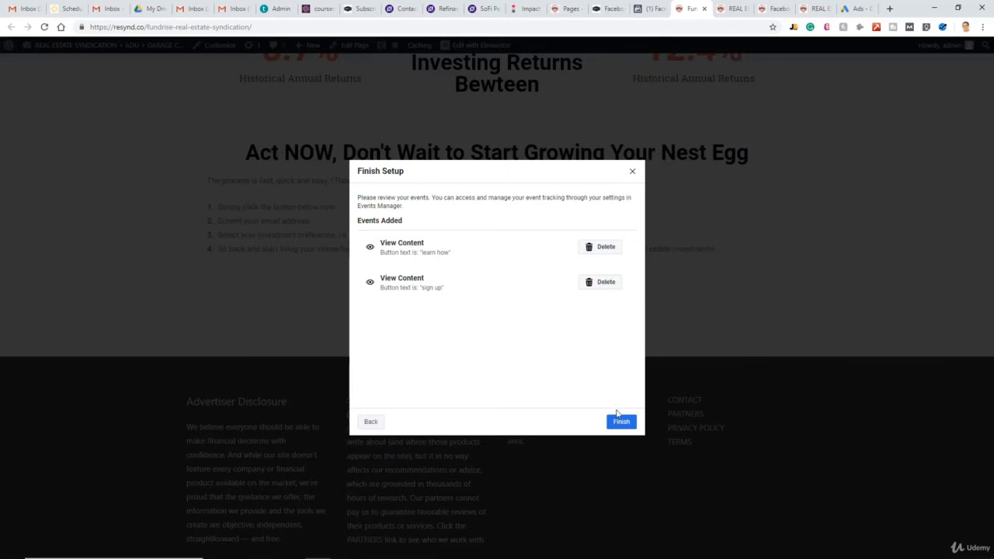
{"action": "mouse_move", "coordinate": [555, 356]}
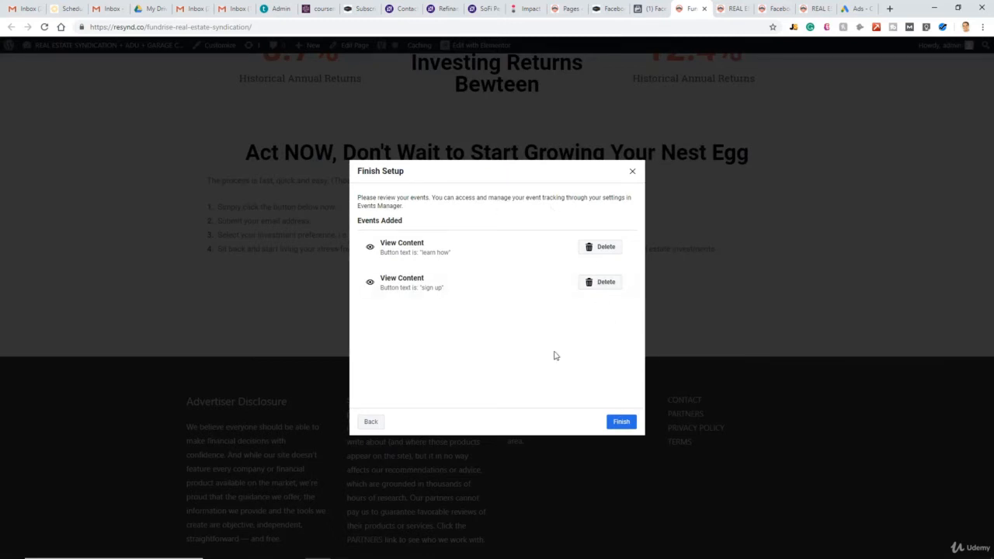
{"action": "left_click", "coordinate": [620, 421]}
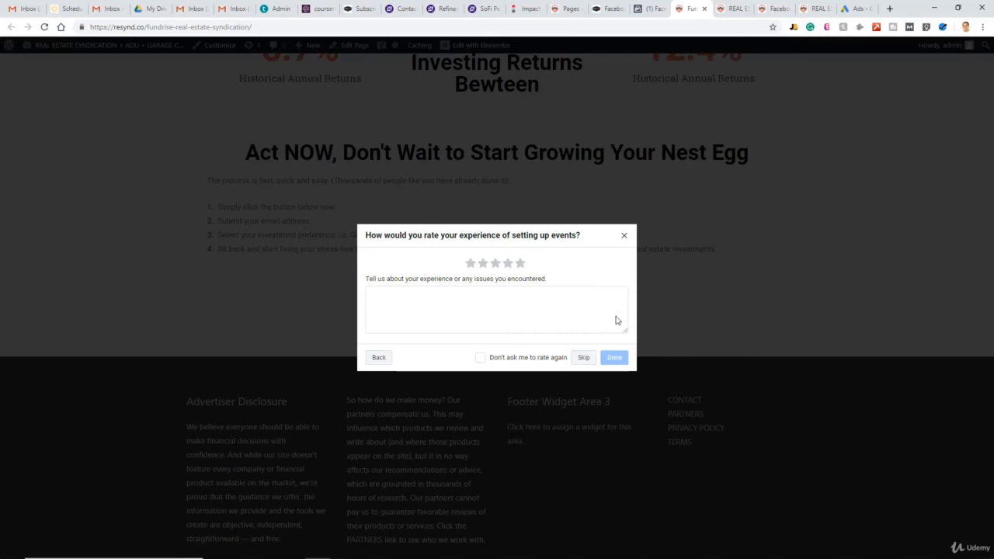
{"action": "mouse_move", "coordinate": [594, 270]}
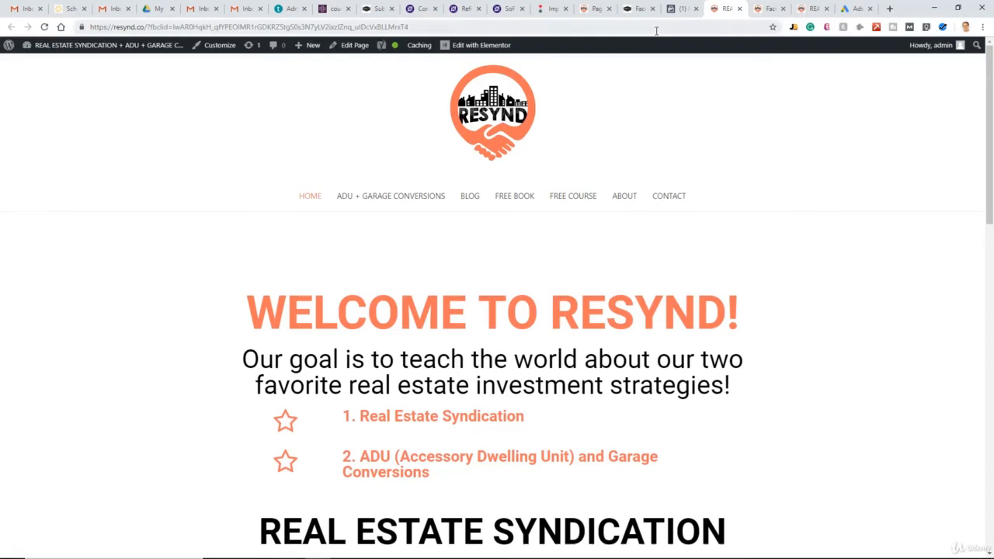
{"action": "left_click", "coordinate": [682, 8]}
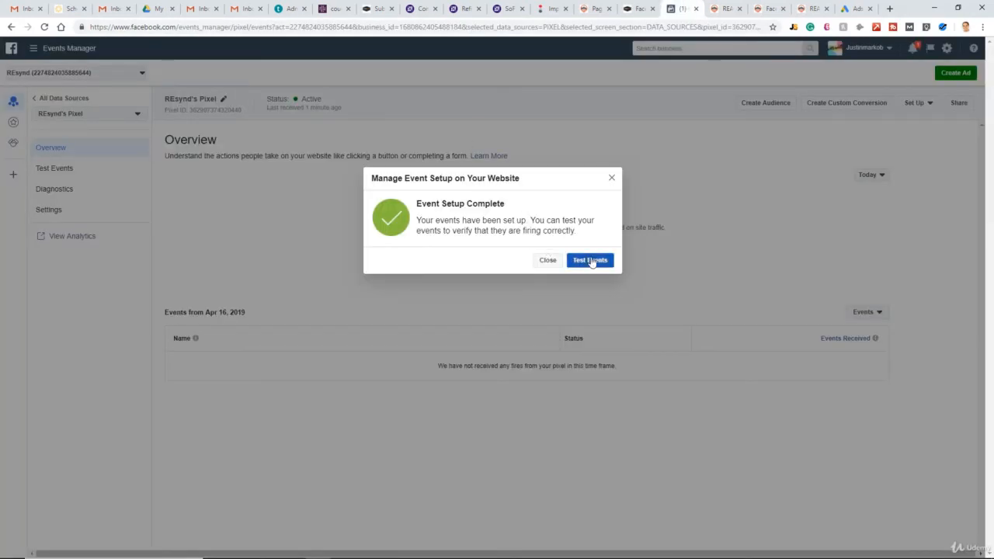
Start Test Events for the pixel and launch the resynd.co landing page from it.
{"action": "left_click", "coordinate": [589, 260]}
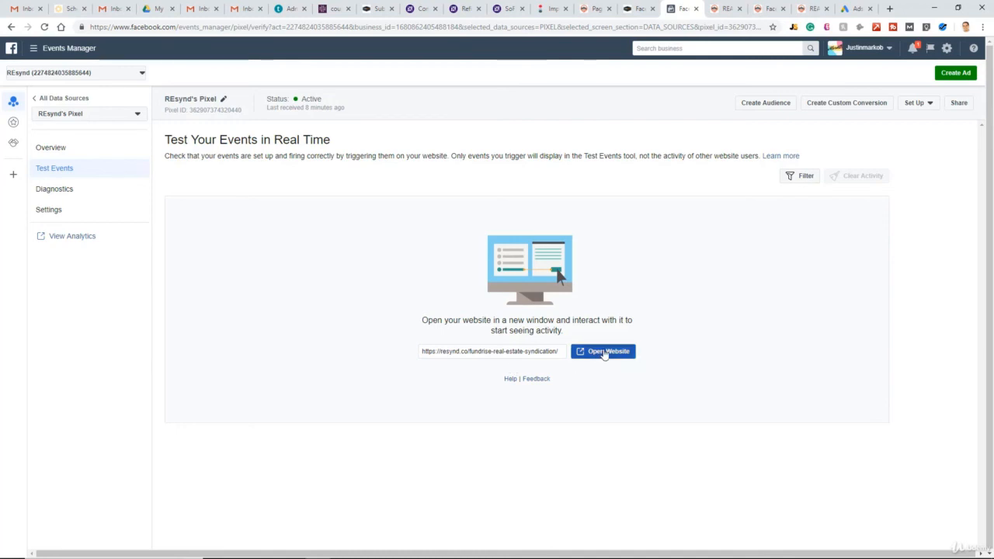
{"action": "left_click", "coordinate": [602, 351]}
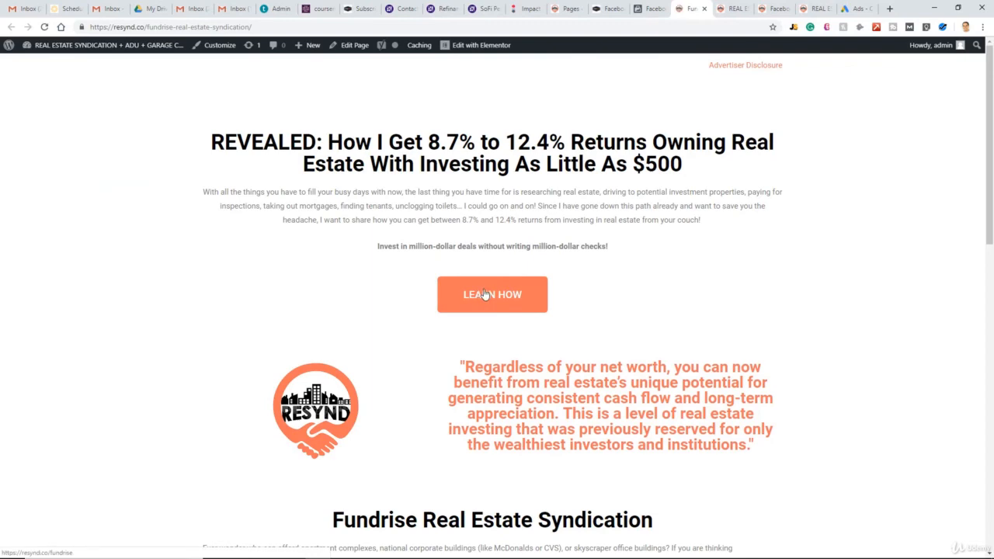
Trigger the LEARN HOW button's View Content event on the landing page.
{"action": "left_click", "coordinate": [493, 294]}
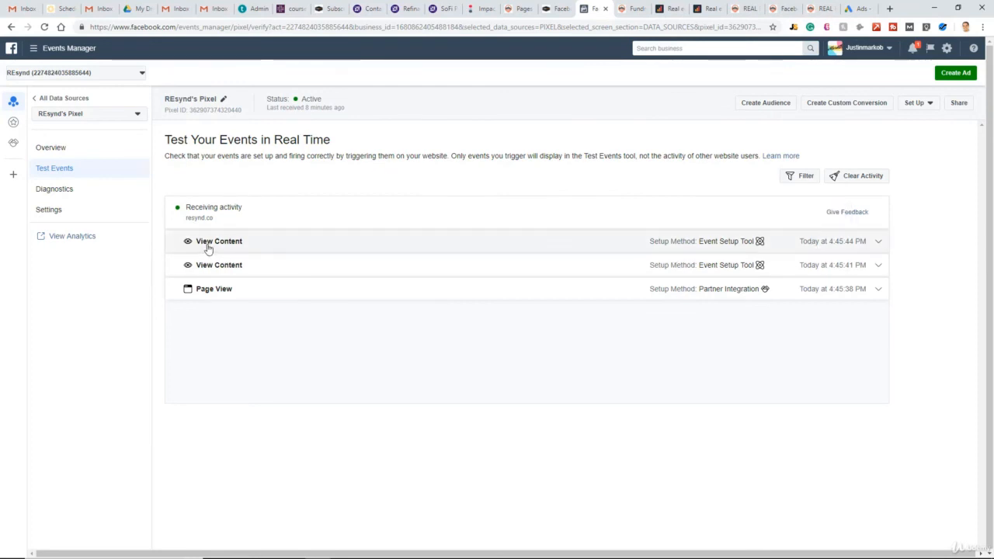
Expand the View Content and Page View rows to check their URLs and trigger details.
{"action": "left_click", "coordinate": [878, 240]}
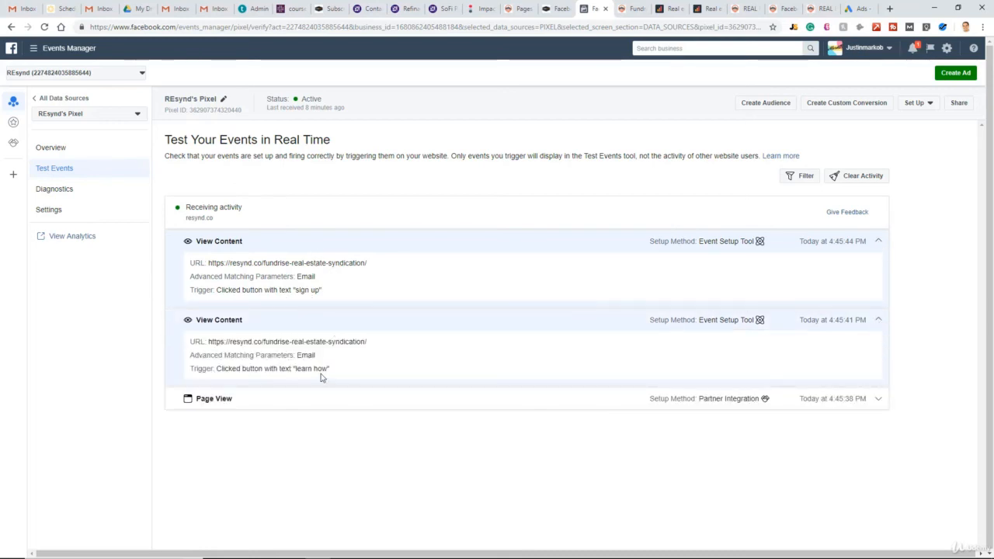
{"action": "mouse_move", "coordinate": [466, 159]}
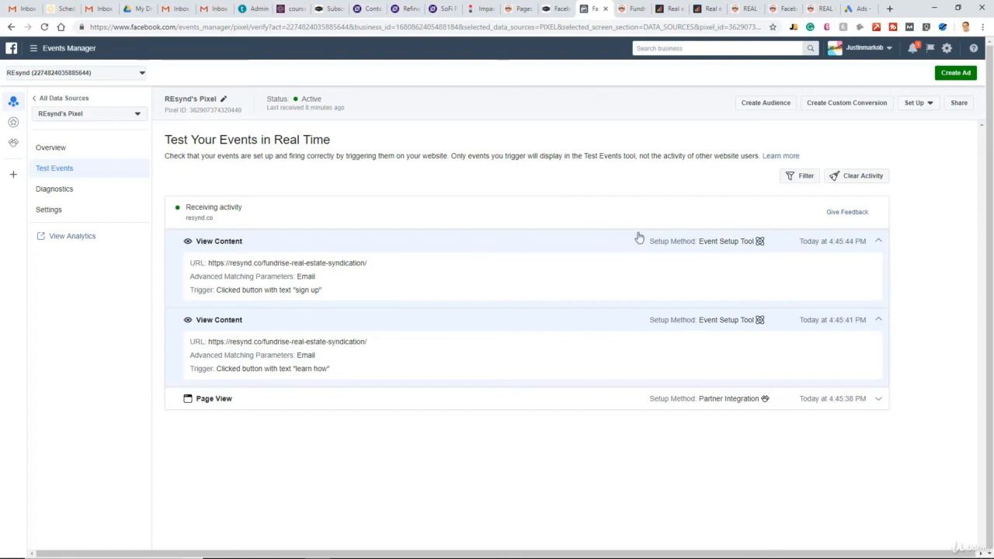
{"action": "left_click", "coordinate": [917, 102]}
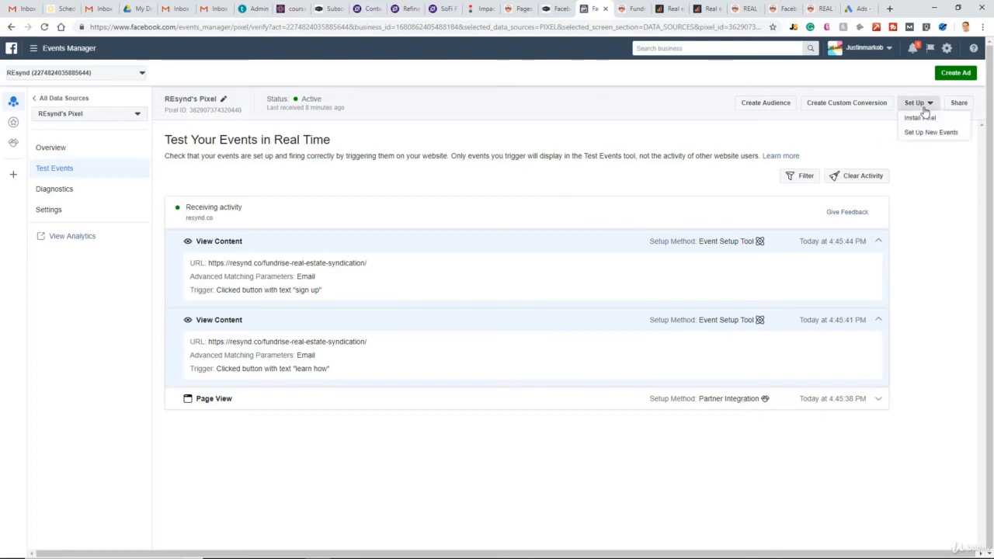
{"action": "mouse_move", "coordinate": [932, 132]}
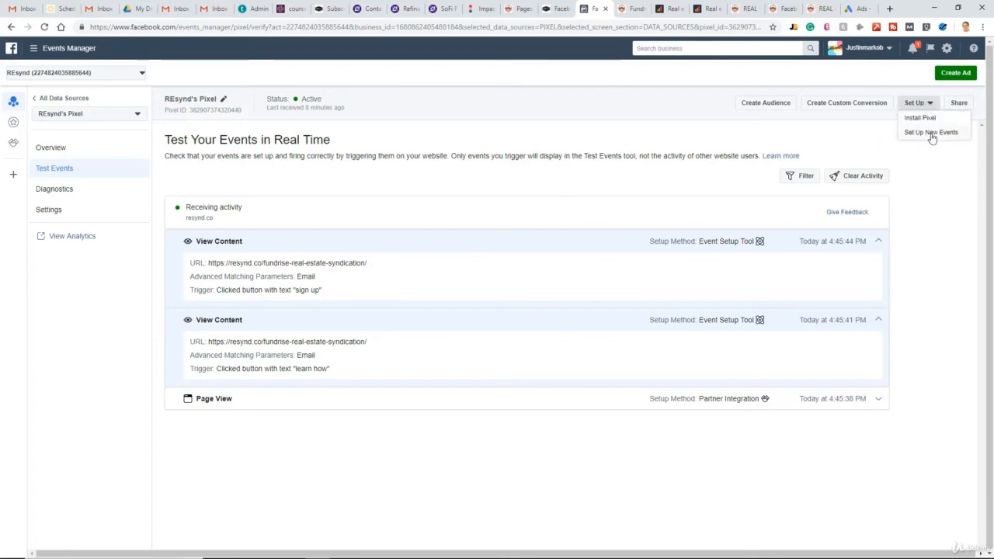
{"action": "left_click", "coordinate": [931, 132]}
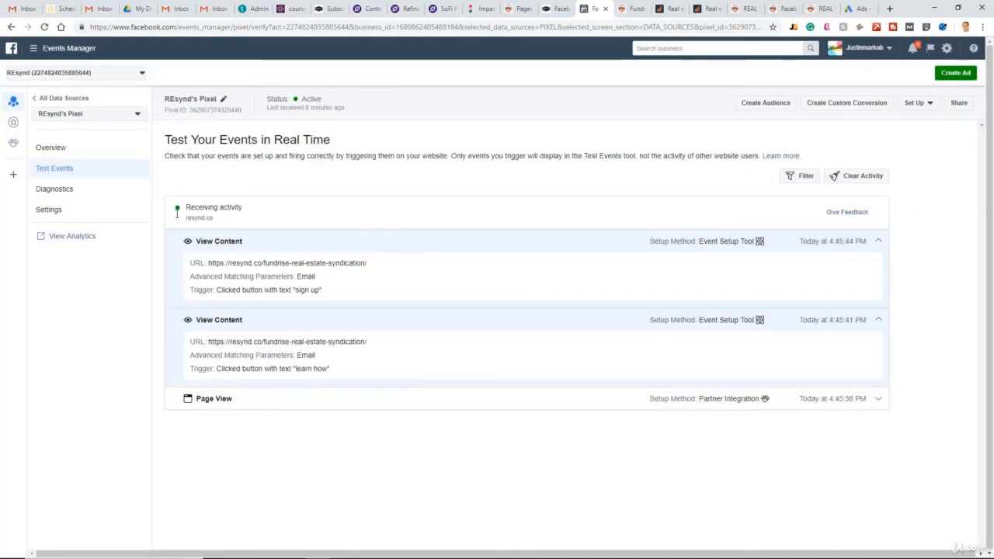
{"action": "mouse_move", "coordinate": [338, 226]}
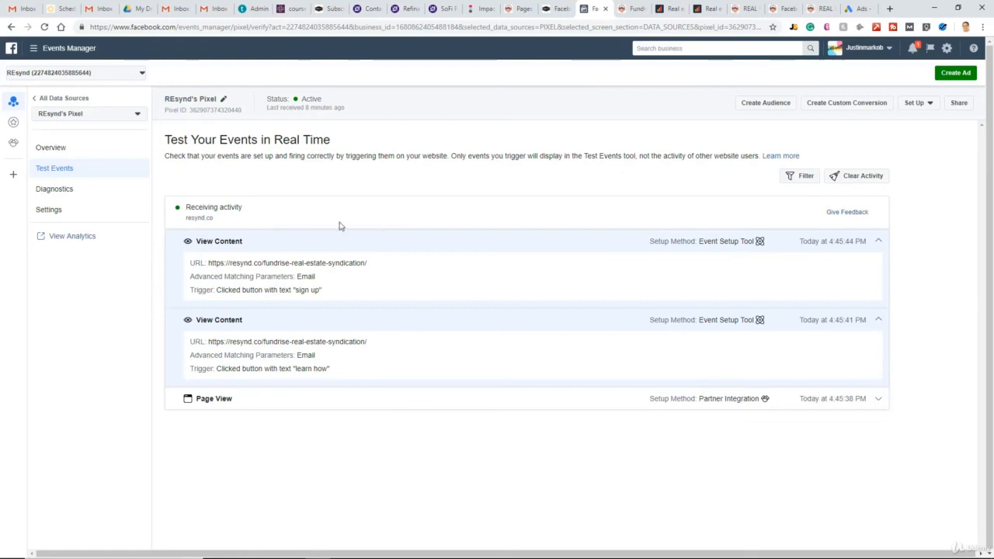
{"action": "mouse_move", "coordinate": [893, 381]}
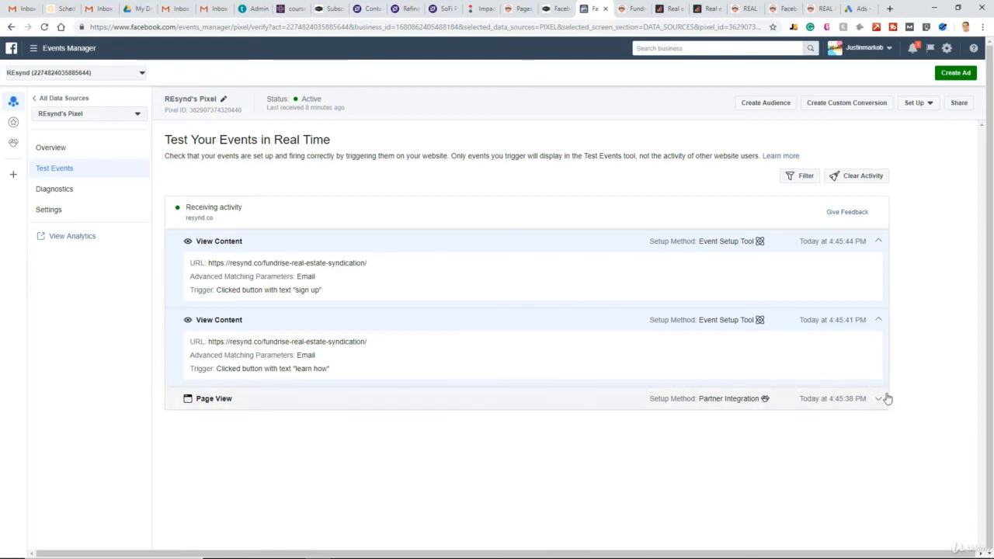
{"action": "left_click", "coordinate": [878, 398]}
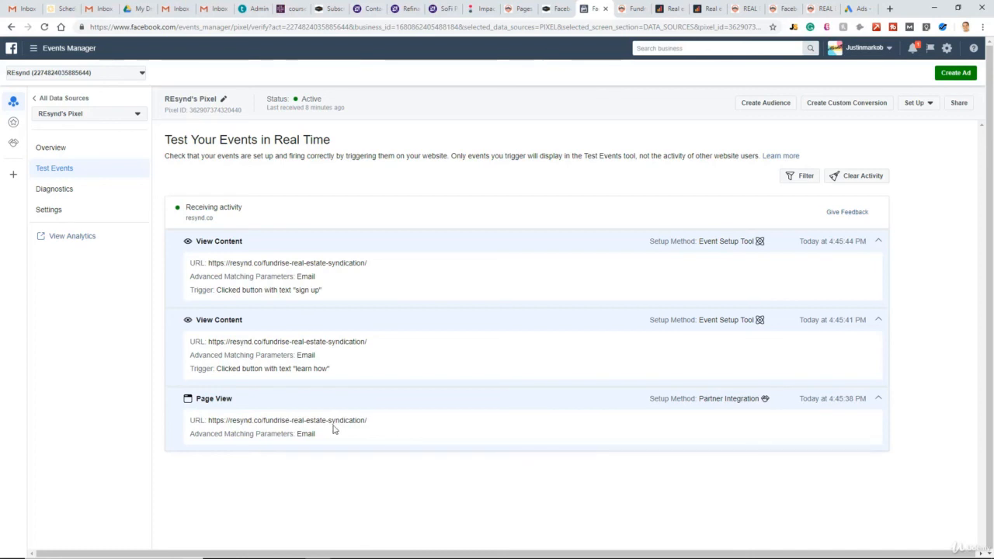
{"action": "mouse_move", "coordinate": [324, 432]}
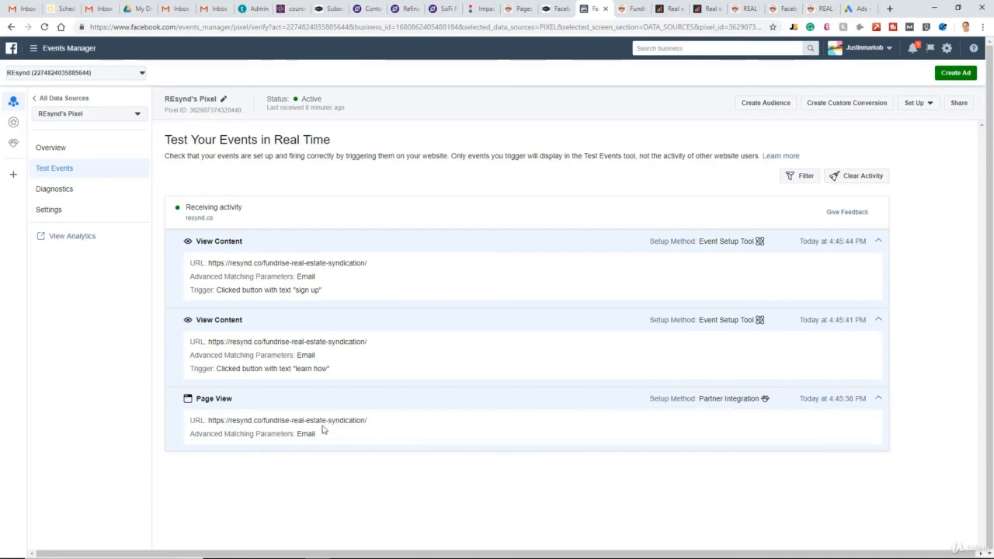